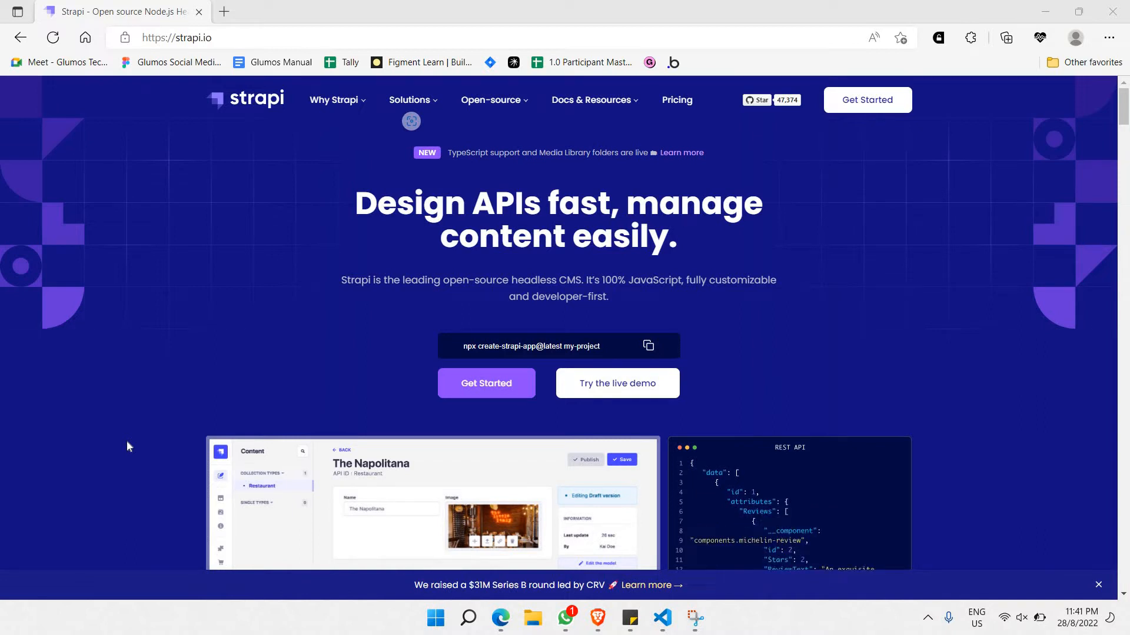
# Copy the 'npx create-strapi-app@latest my-project' command from strapi.io to the clipboard
pyautogui.click(621, 459)
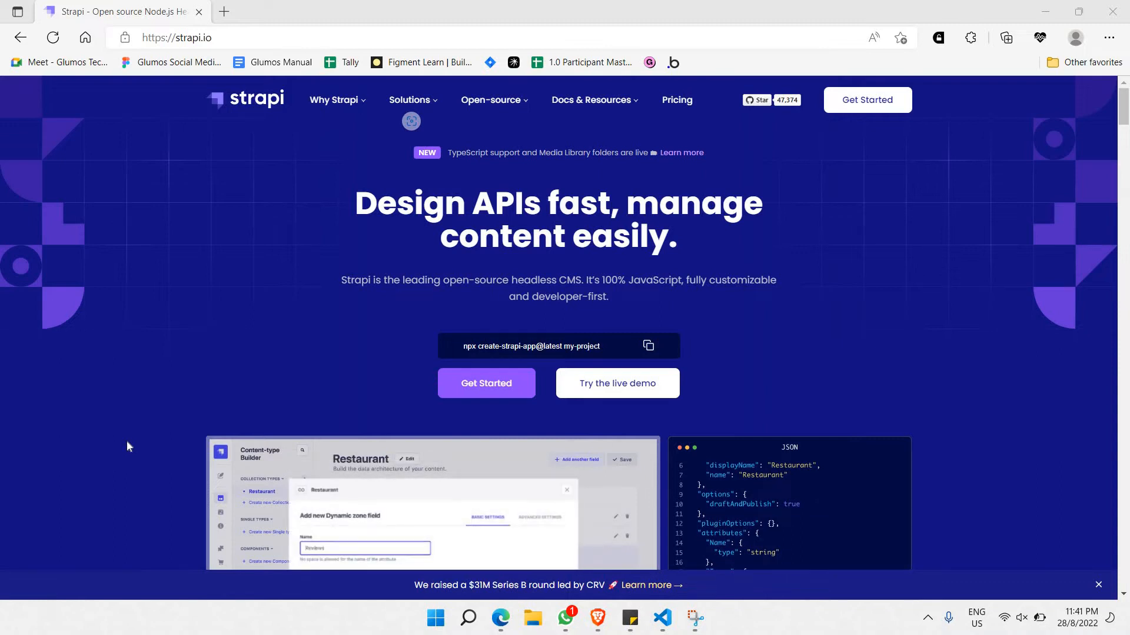
pyautogui.click(622, 460)
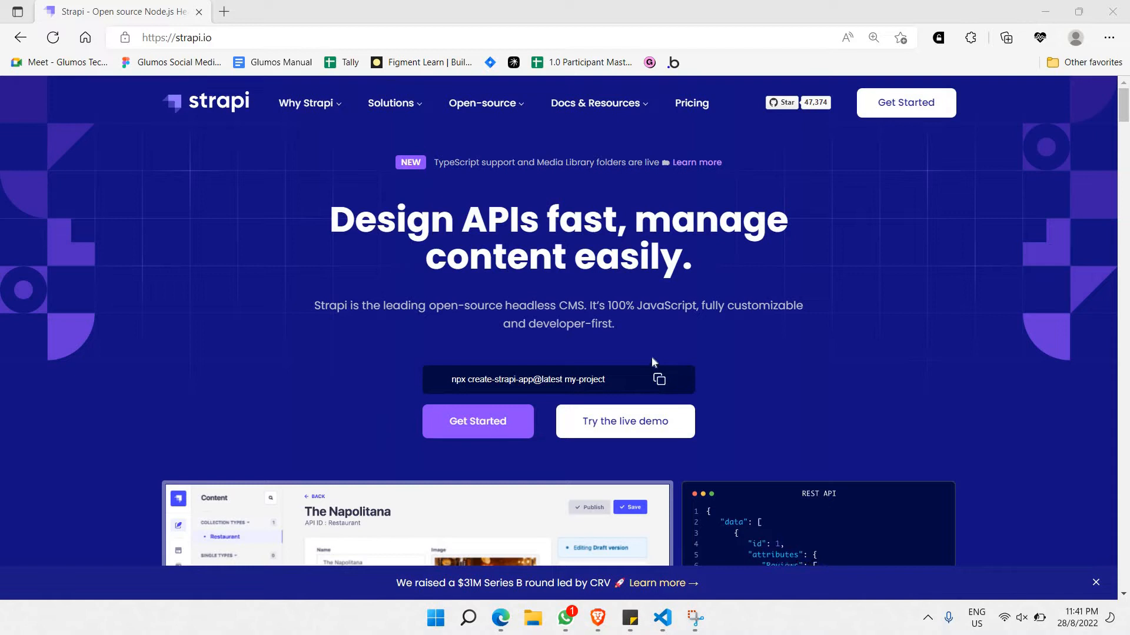
pyautogui.moveTo(659, 380)
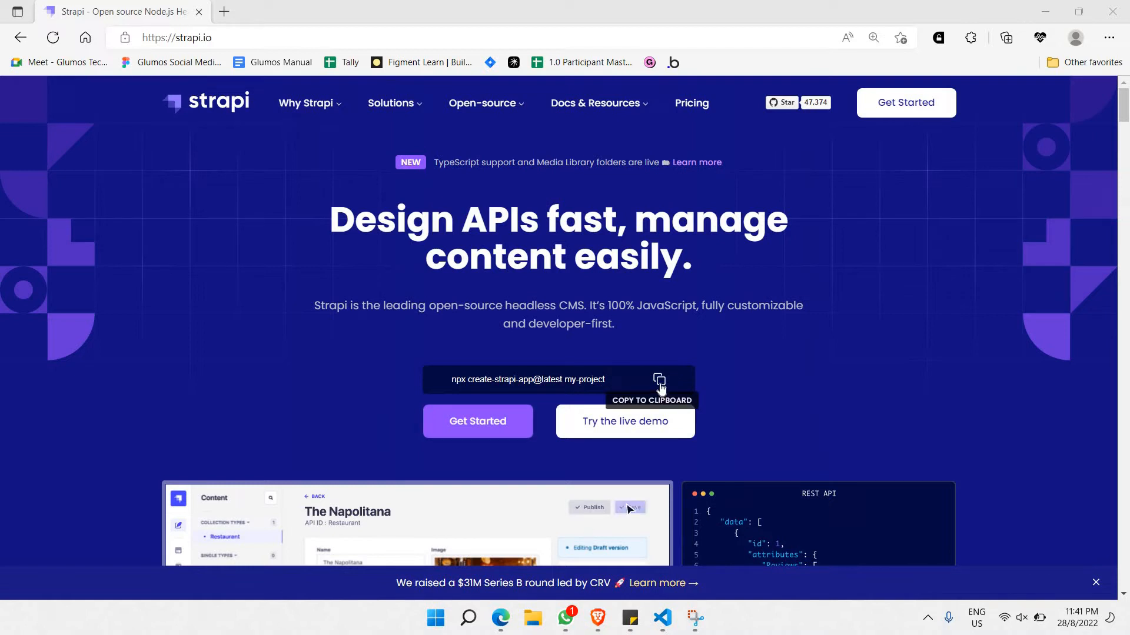
pyautogui.click(658, 380)
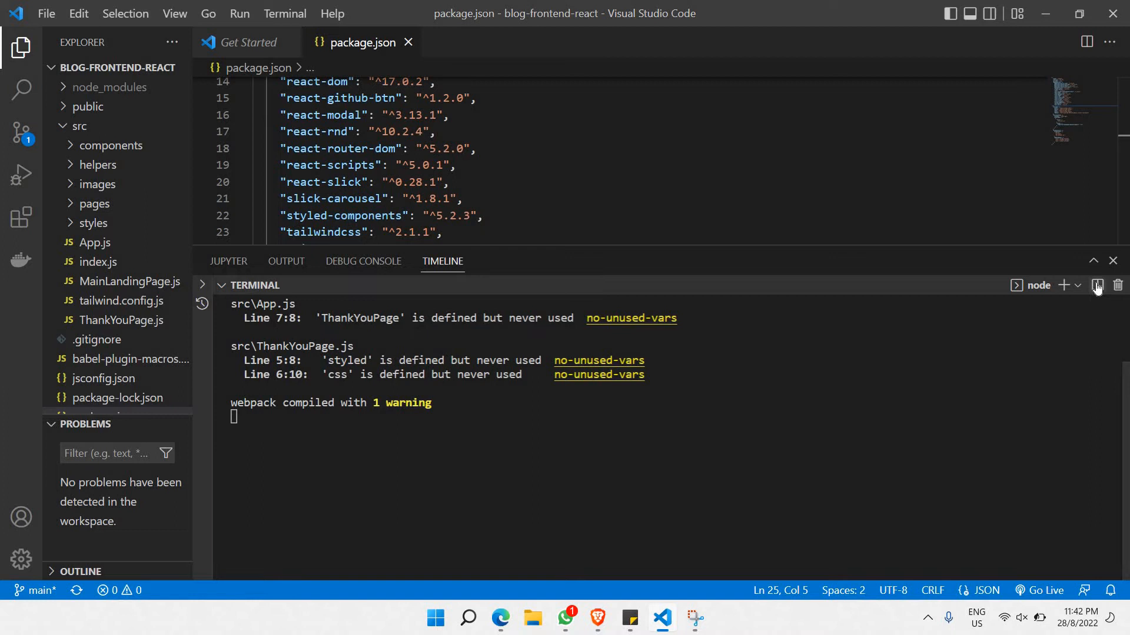
pyautogui.moveTo(1095, 285)
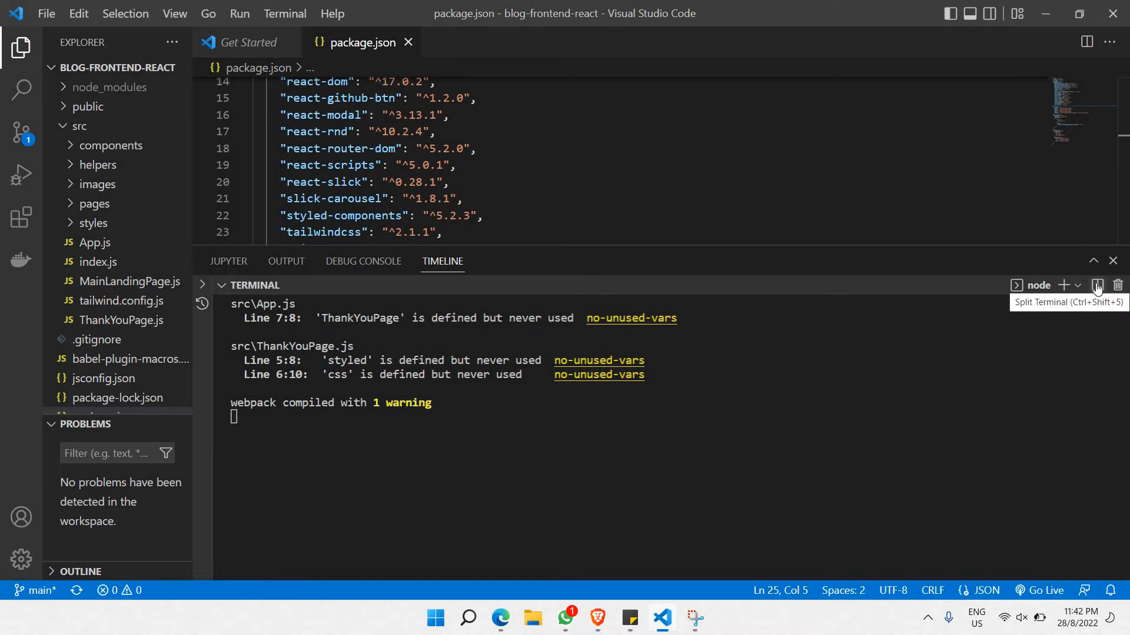
# In a split terminal, paste the command and rename the project from my-project to strapi
pyautogui.click(1098, 285)
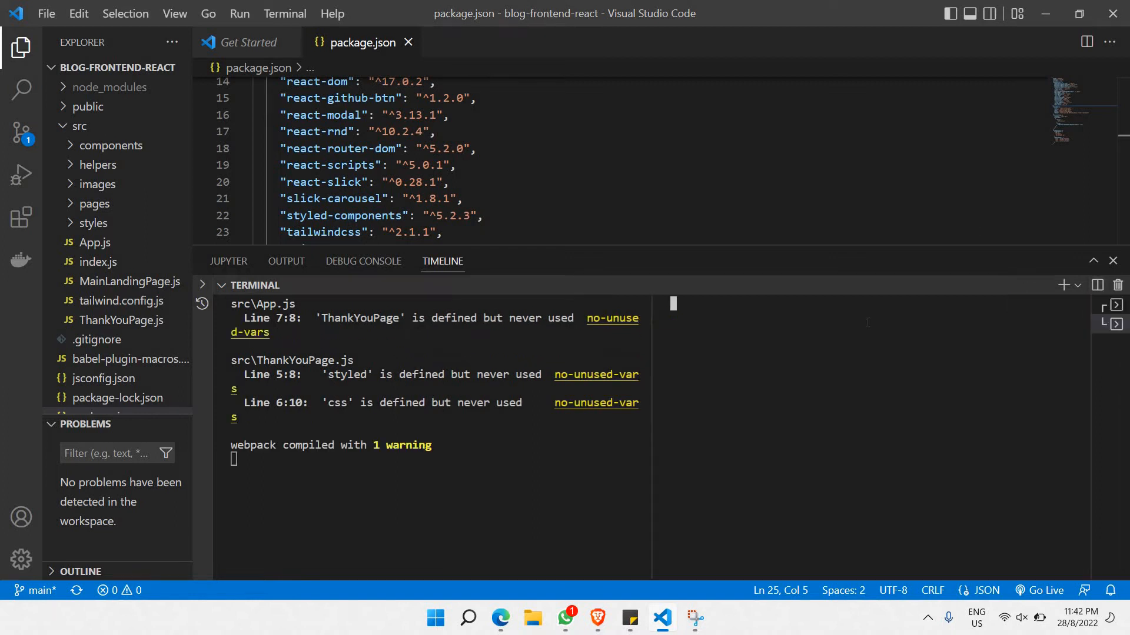
pyautogui.click(1063, 285)
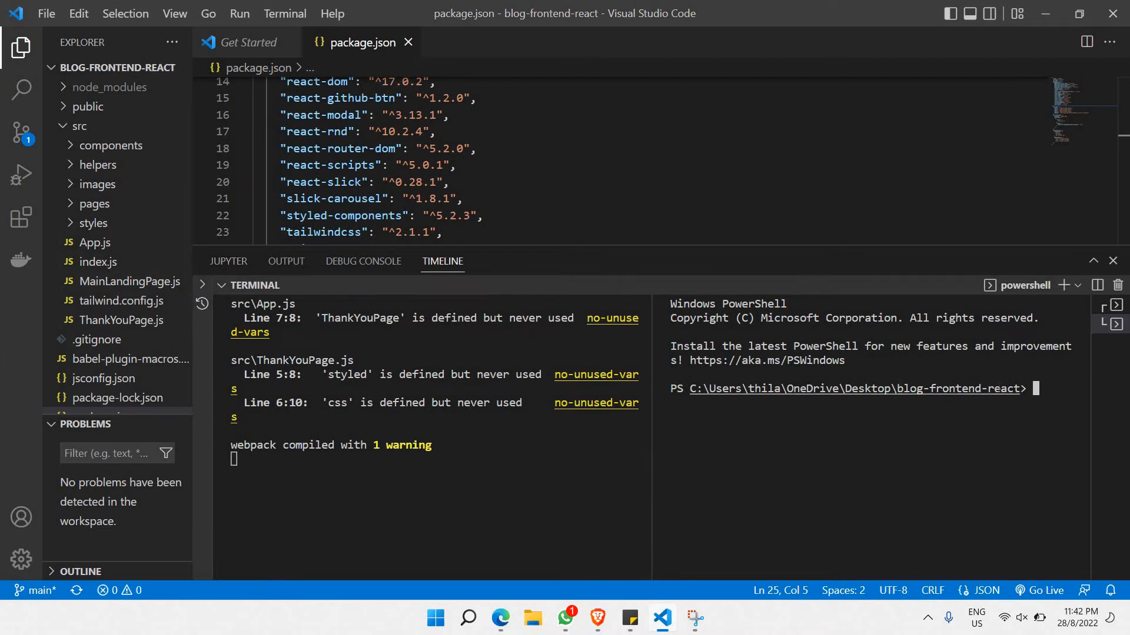
pyautogui.moveTo(1000, 395)
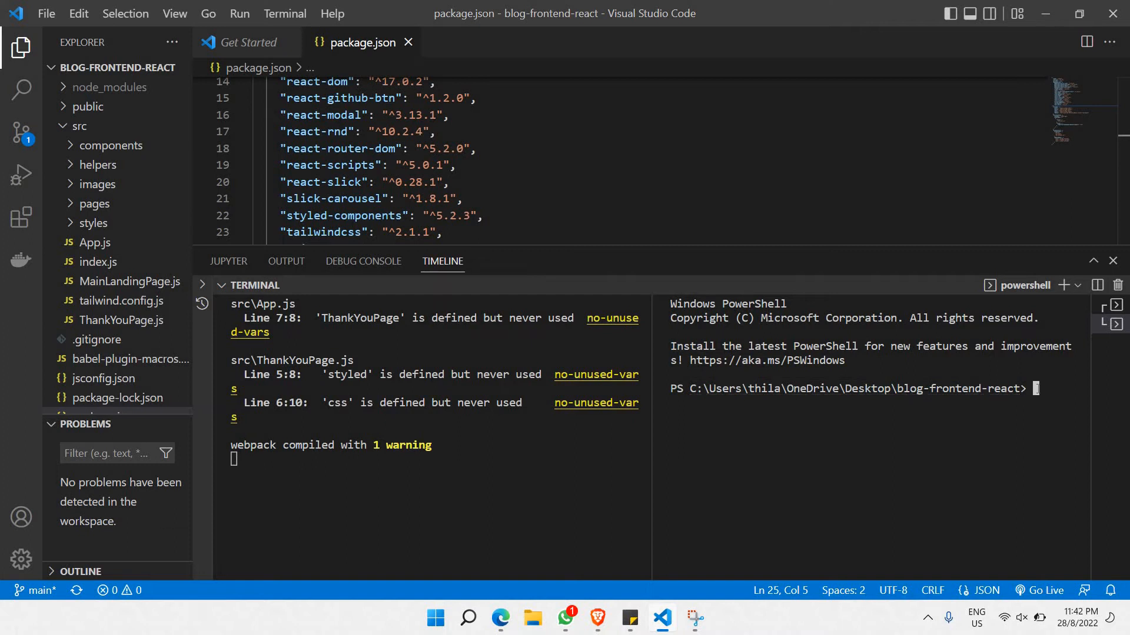
pyautogui.write('npx create-strapi-app@latest my-project')
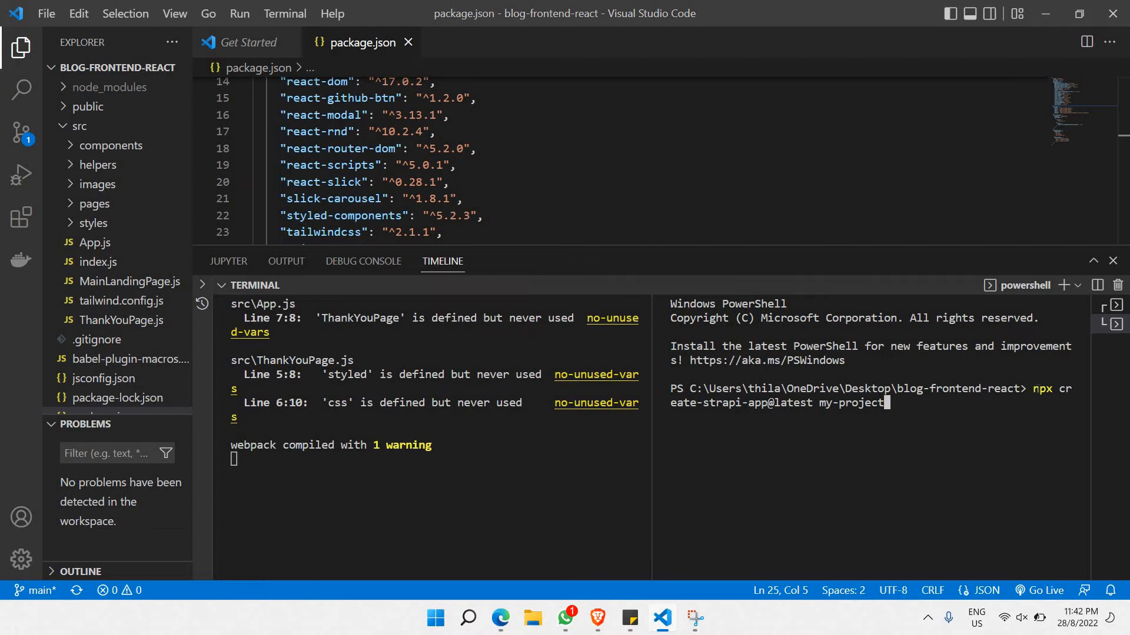
pyautogui.moveTo(661, 410)
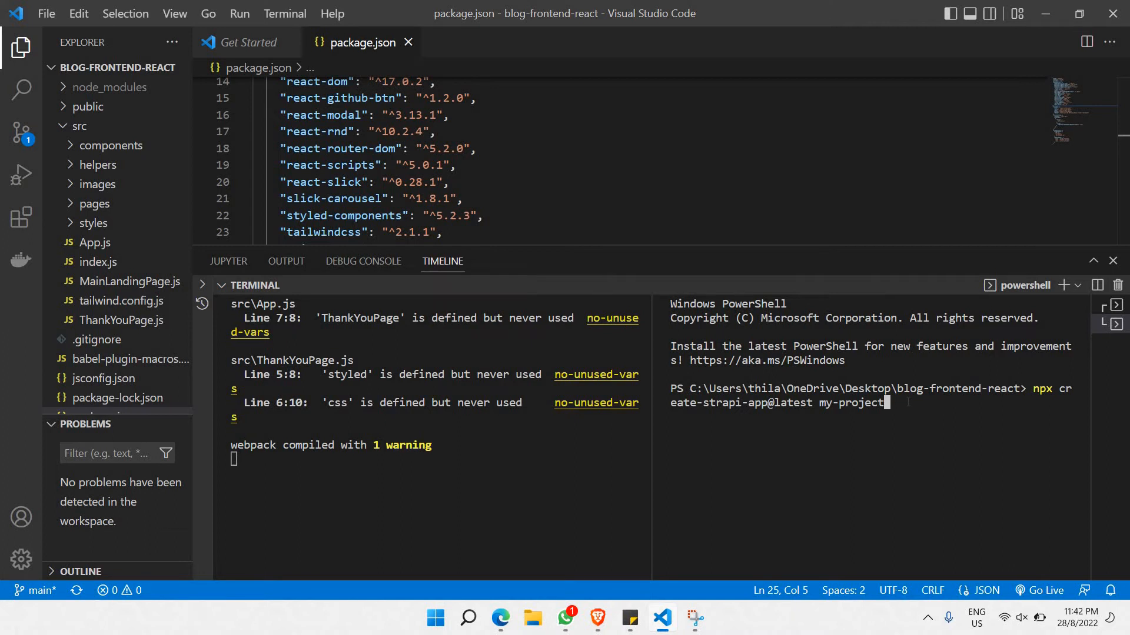
pyautogui.press('Backspace')
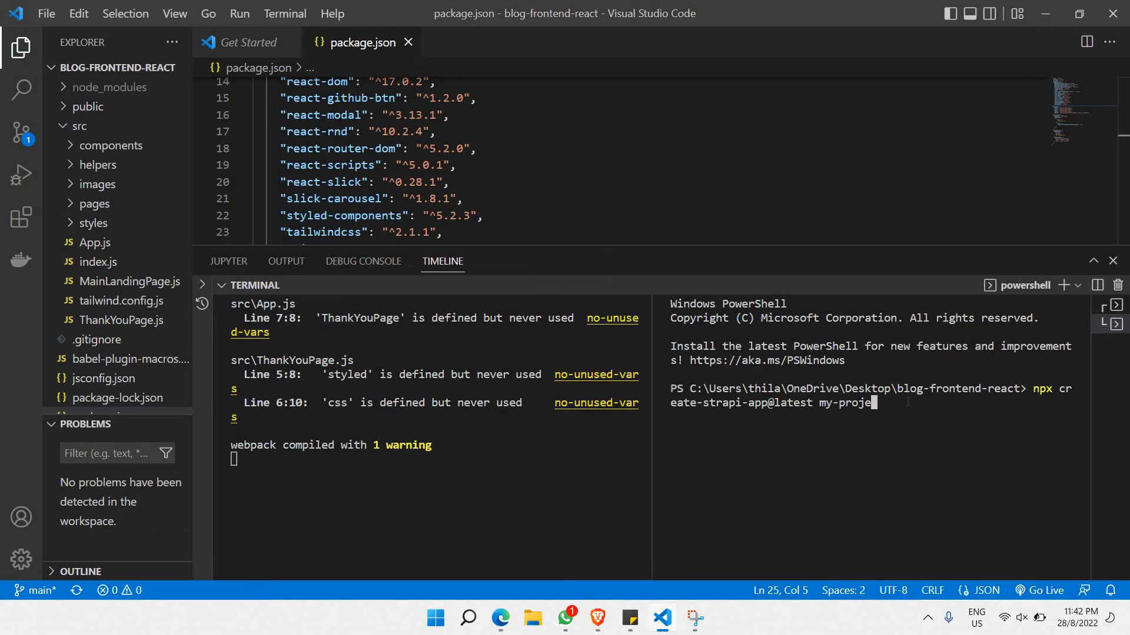
pyautogui.press('Backspace')
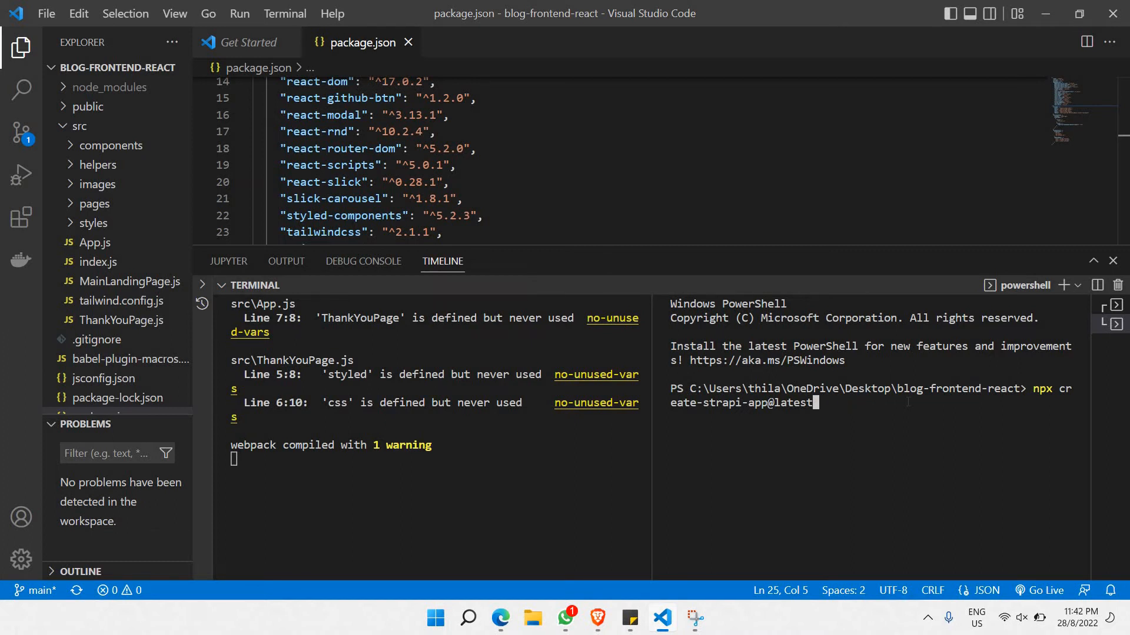
pyautogui.write('str')
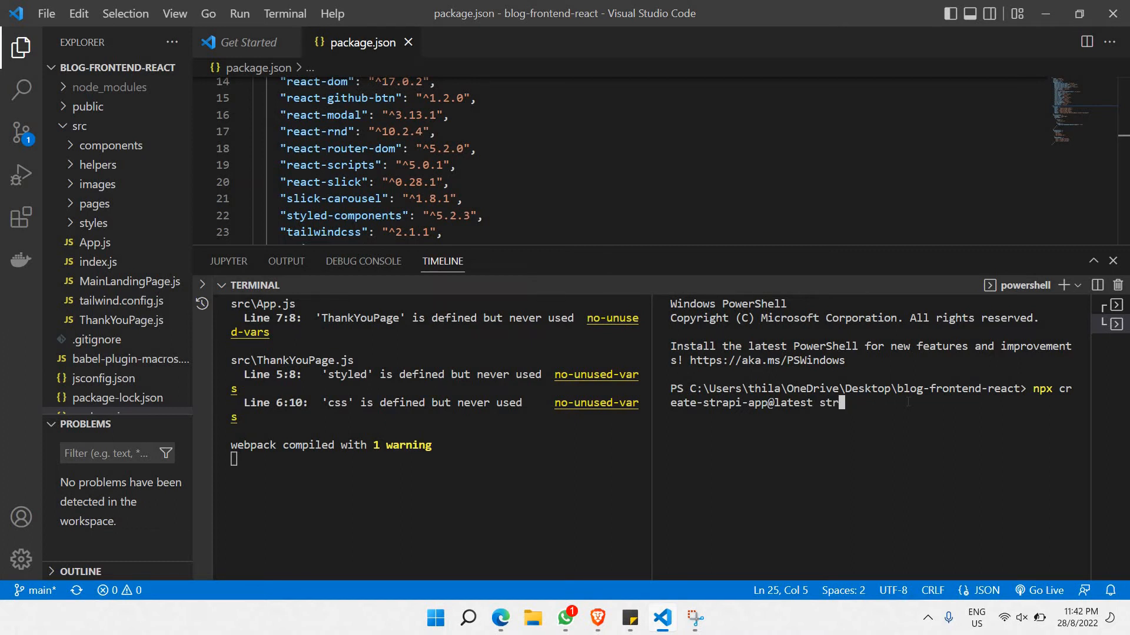
pyautogui.write('api')
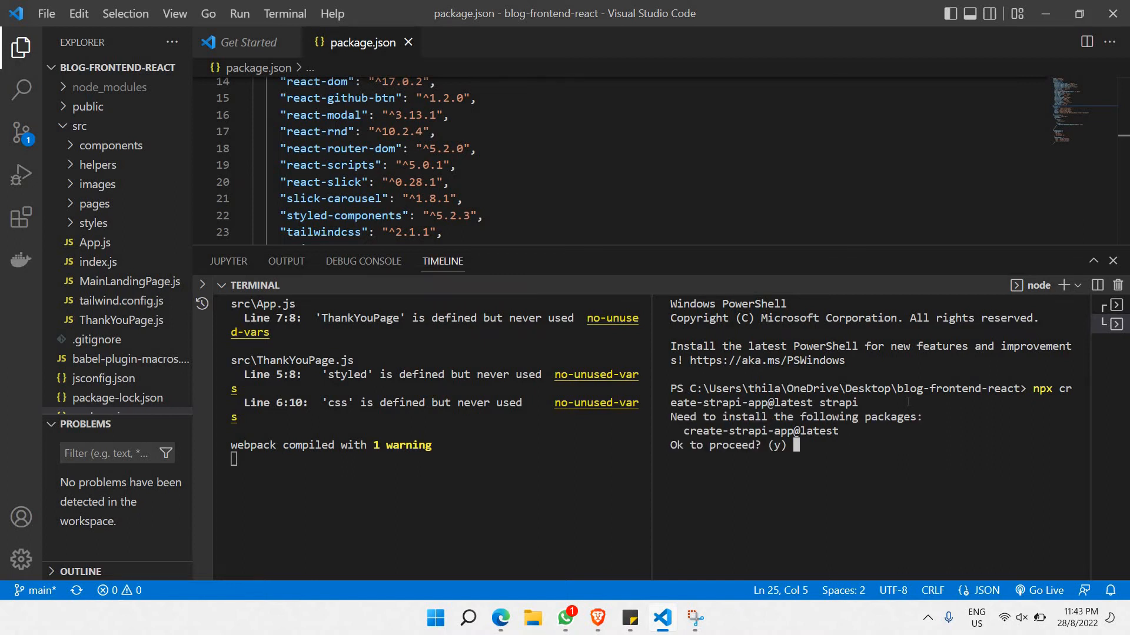
# Confirm the package install with y and accept the Quickstart installation
pyautogui.write('y')
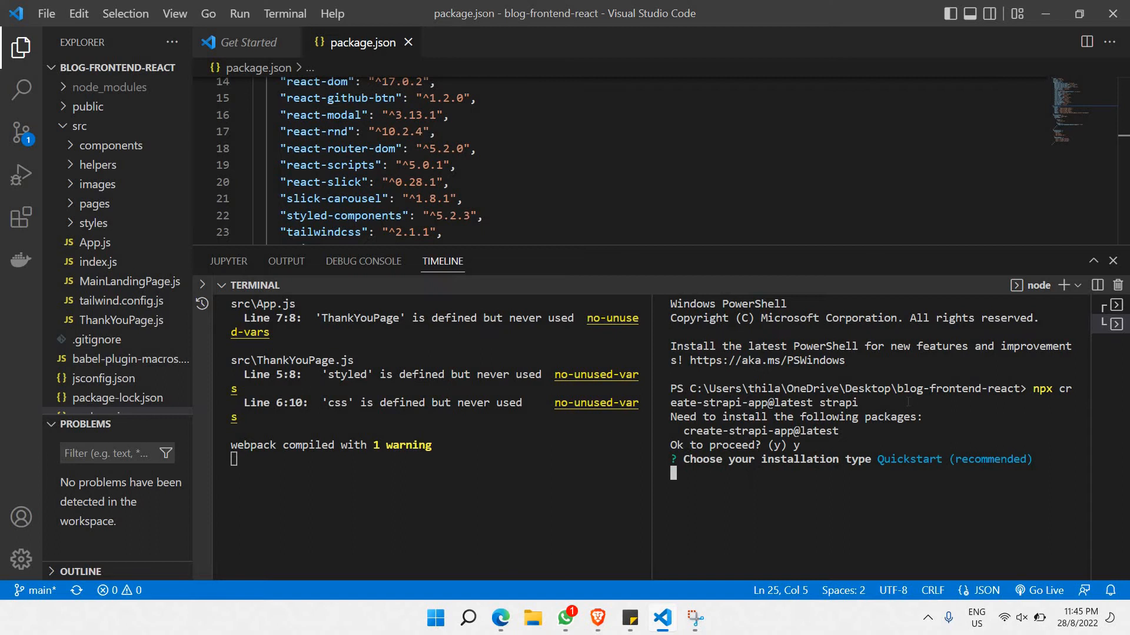
pyautogui.press('enter')
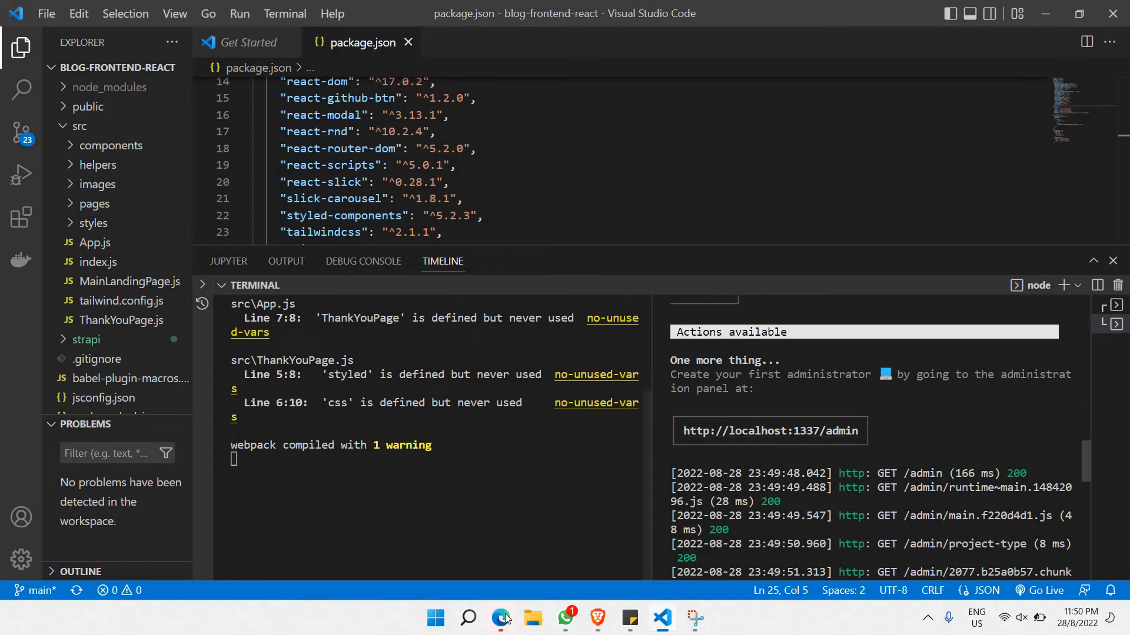
# Follow the localhost:1337/admin link and begin filling in the administrator's first name
pyautogui.click(500, 618)
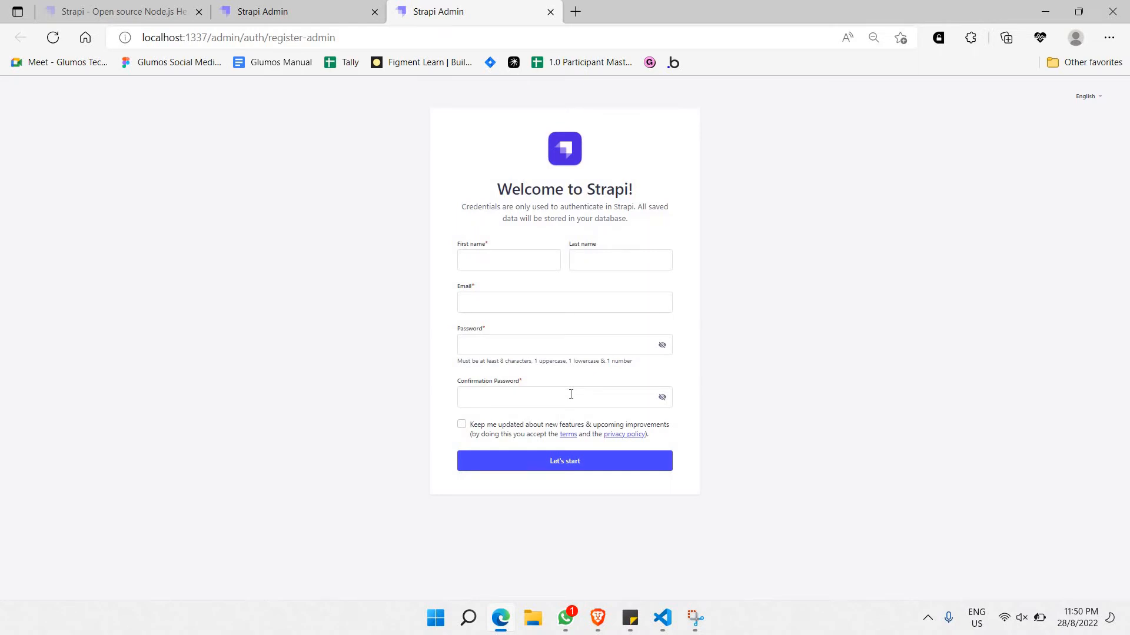
pyautogui.click(508, 260)
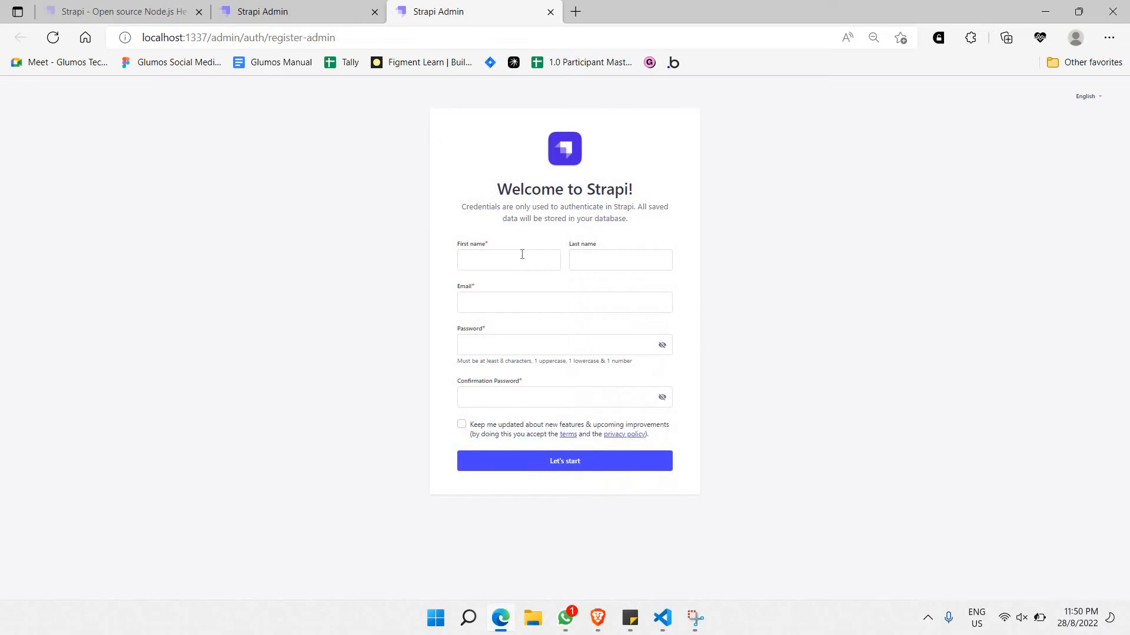
pyautogui.moveTo(510, 261)
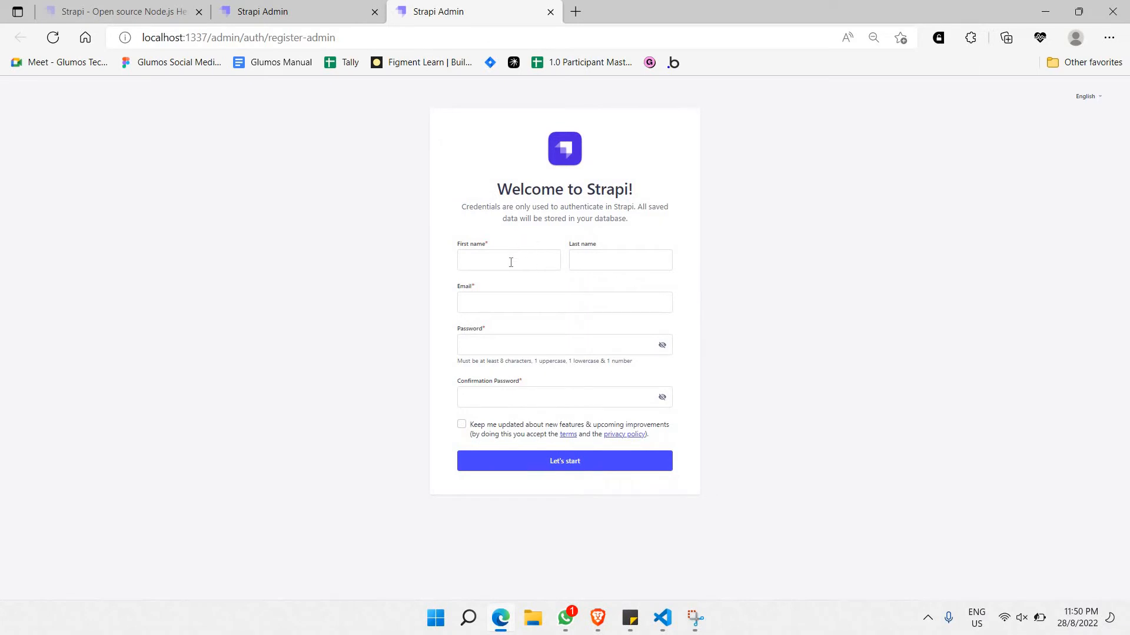
pyautogui.click(564, 460)
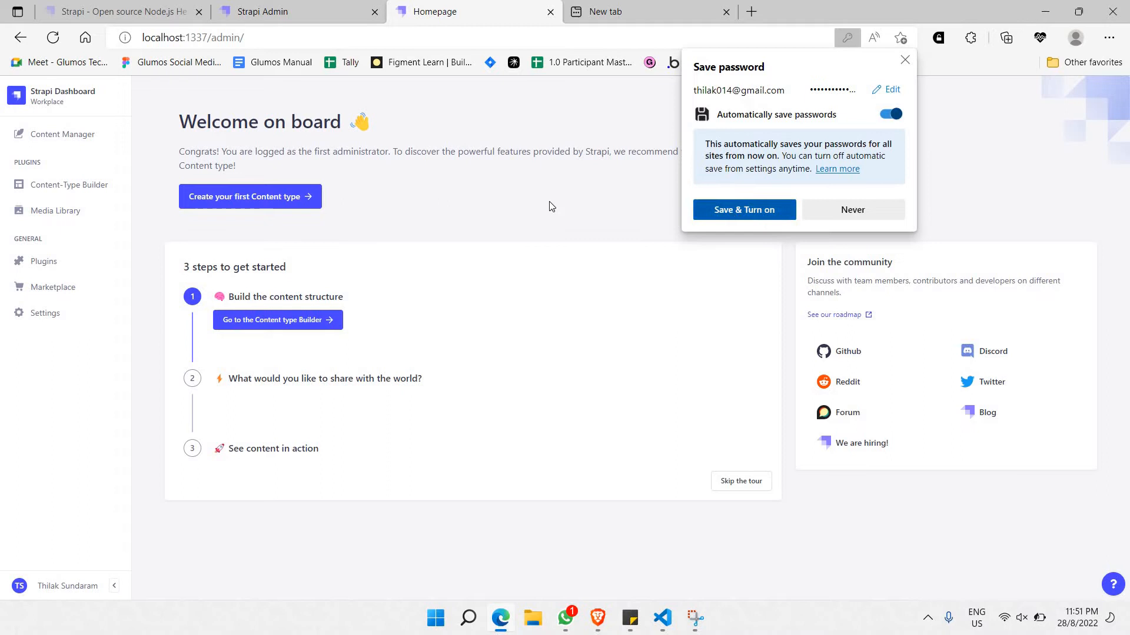
# Dismiss the save-password popup, go to the Content-Type Builder and skip the tour
pyautogui.click(743, 210)
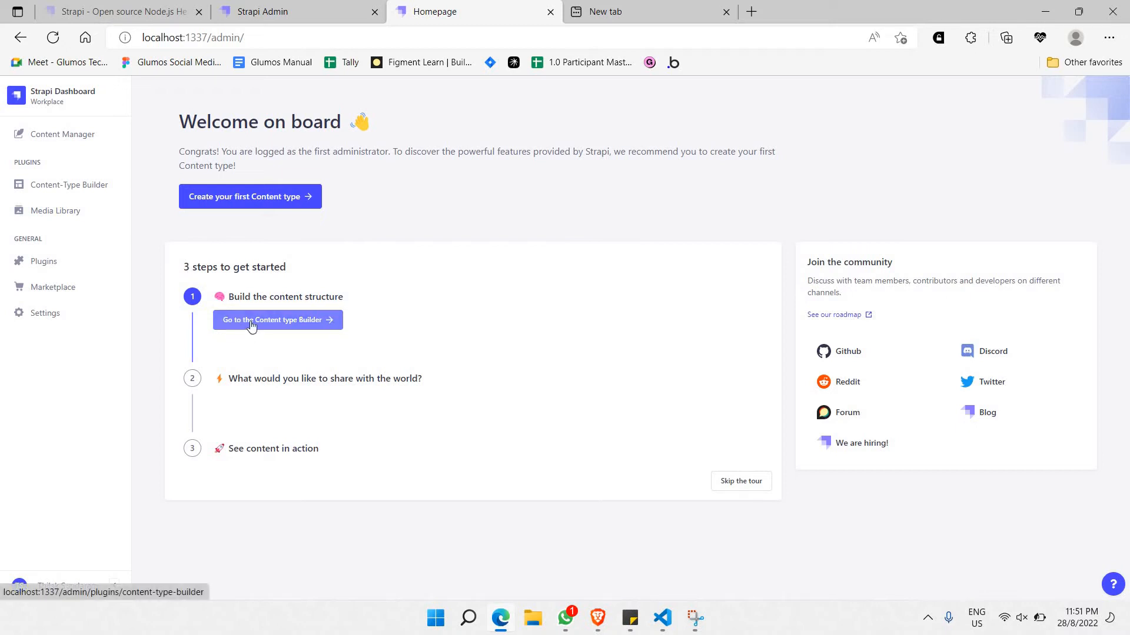
pyautogui.click(277, 320)
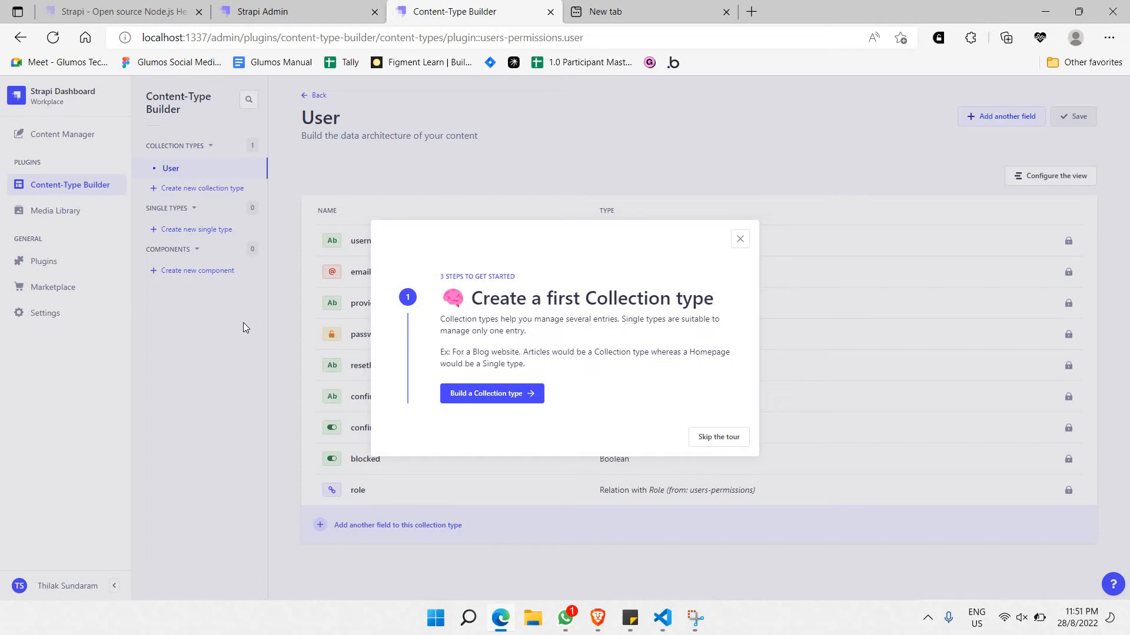
pyautogui.moveTo(718, 437)
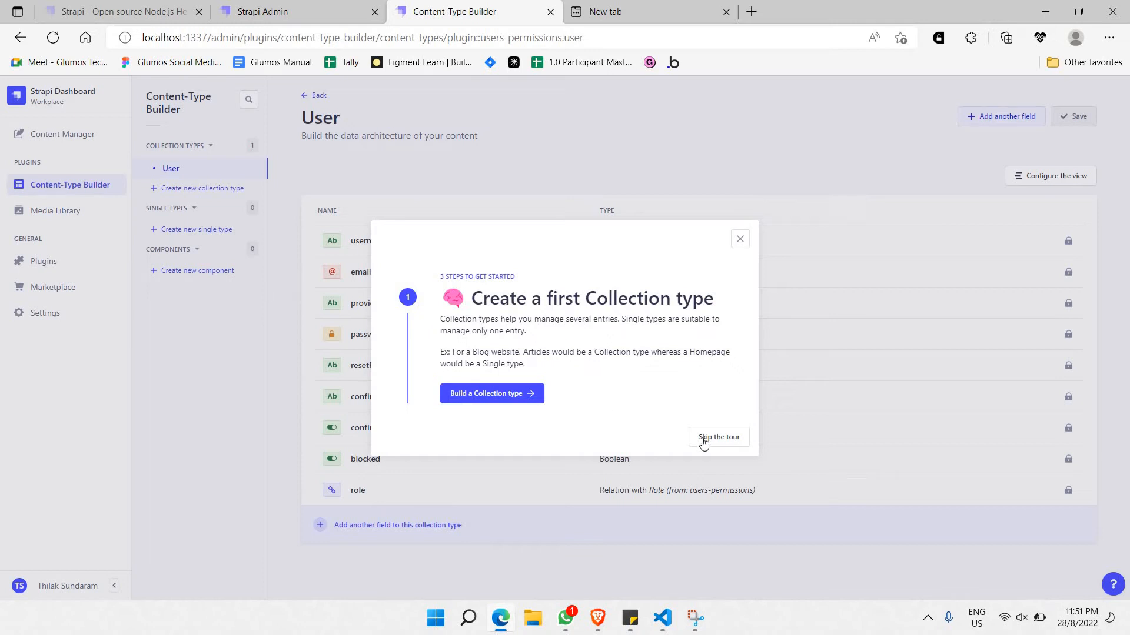
pyautogui.click(718, 437)
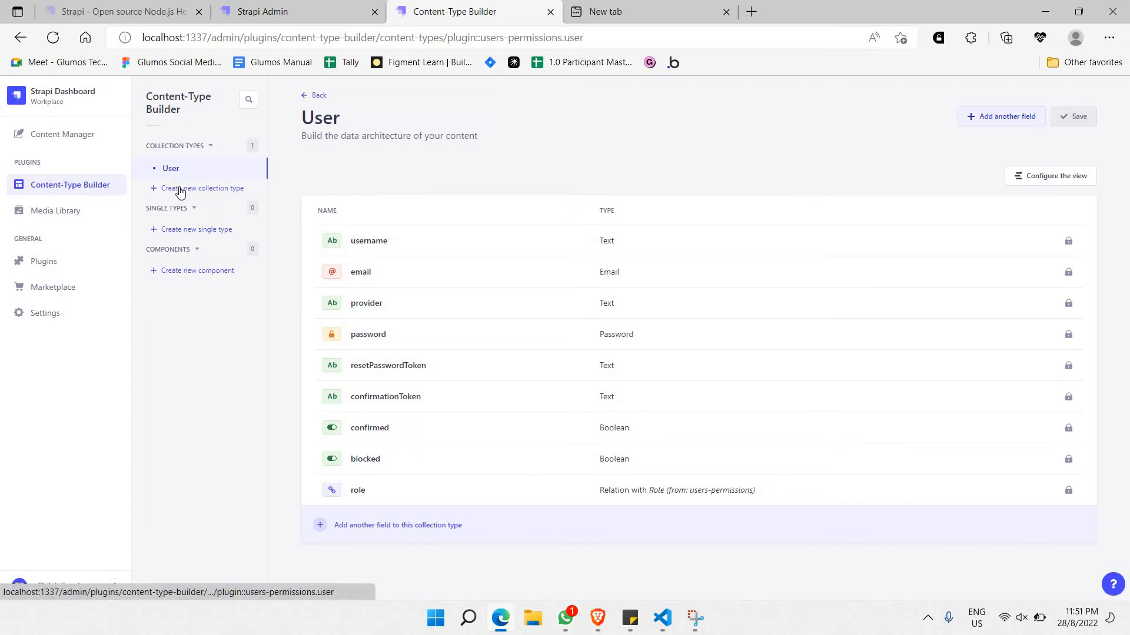
# Create a new collection type with display name Blog and continue to its field setup
pyautogui.click(203, 188)
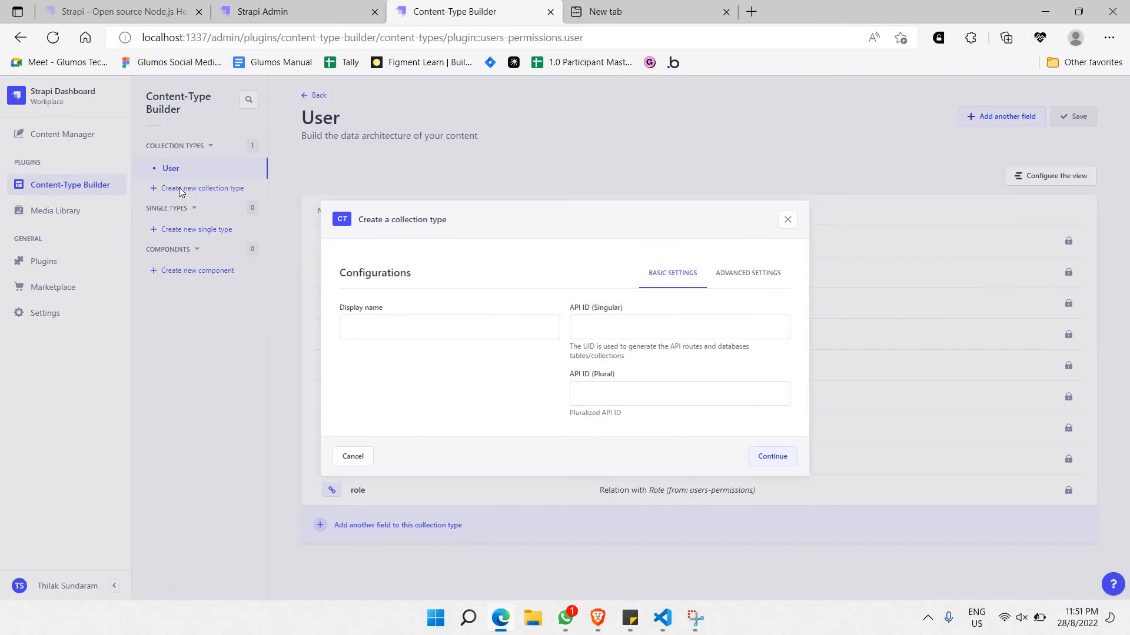
pyautogui.click(449, 325)
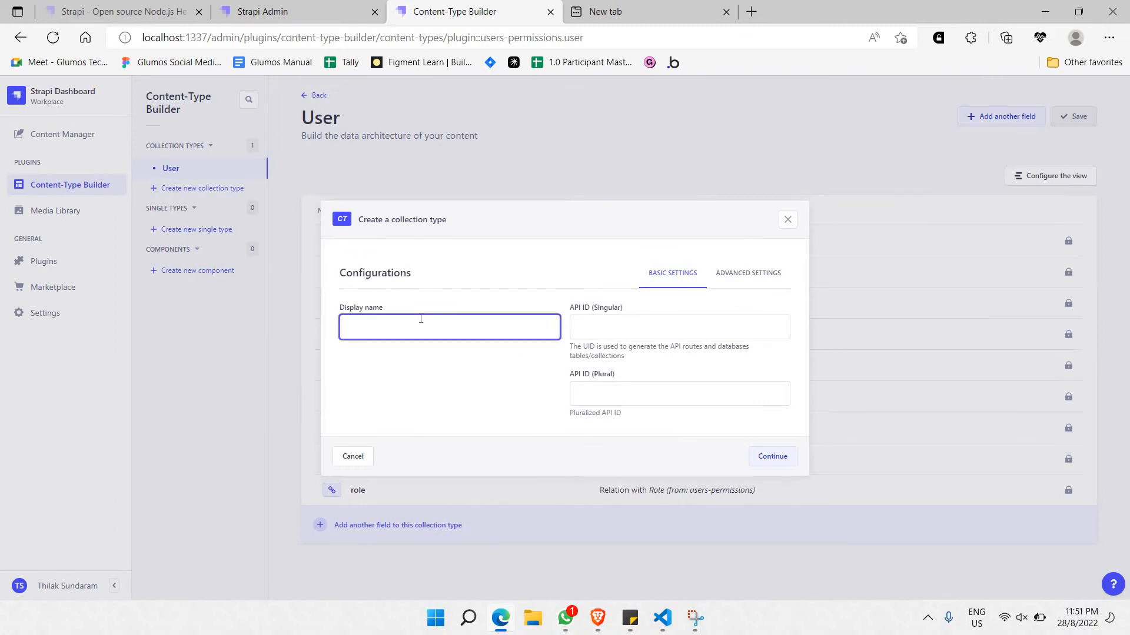
pyautogui.write('Blog')
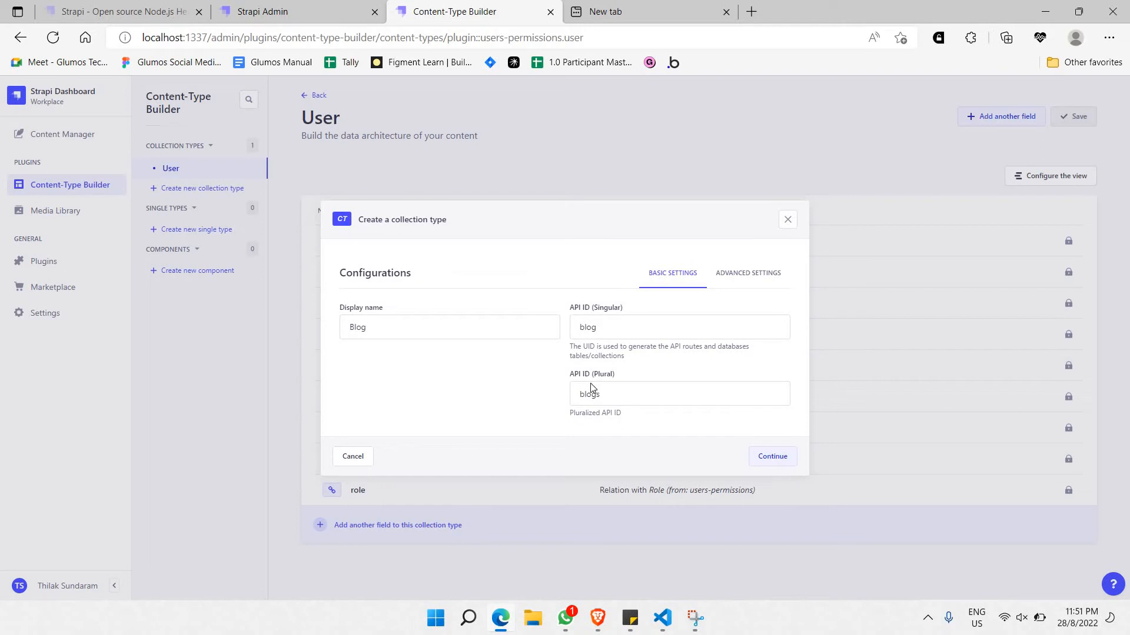
pyautogui.click(772, 457)
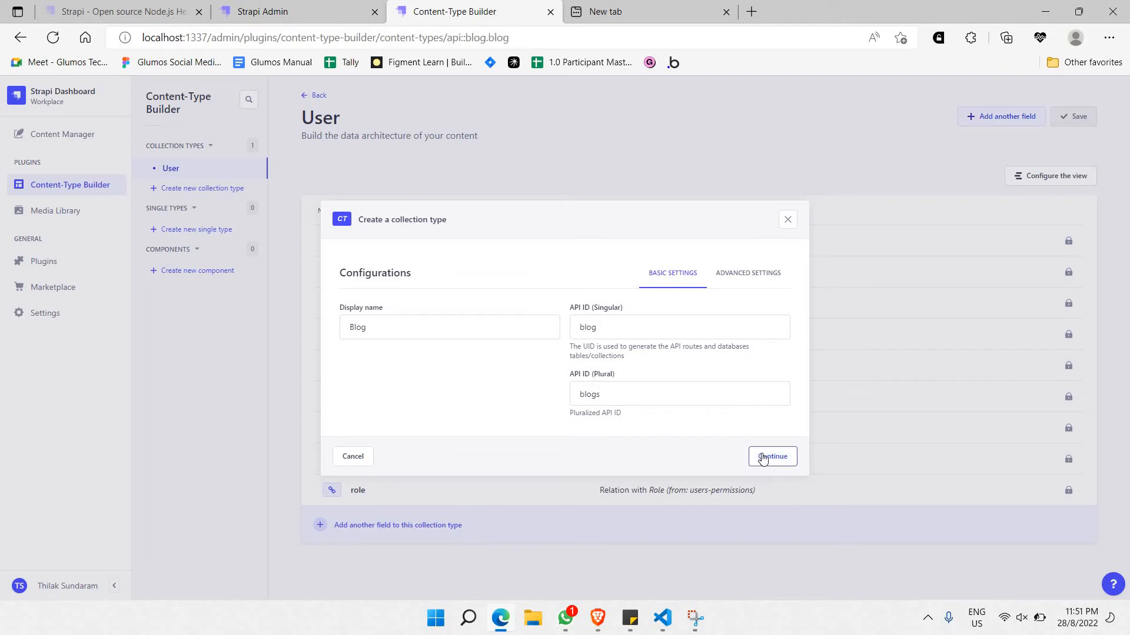
pyautogui.click(771, 457)
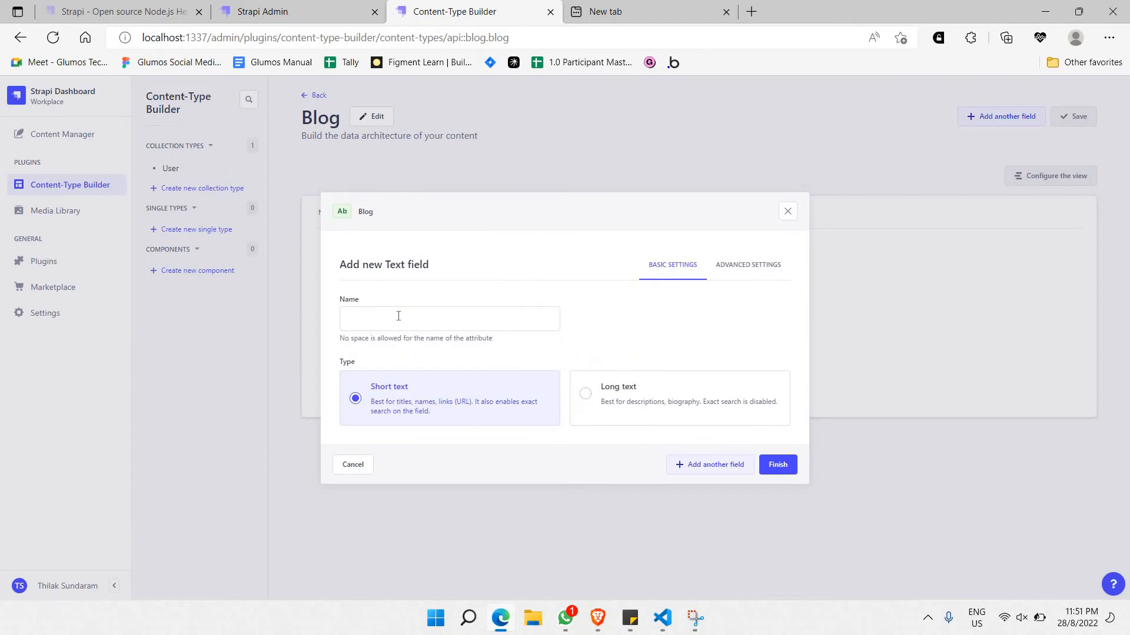
# Add a Text field blogTitle and a Rich text field blogContent to Blog
pyautogui.write('Bl')
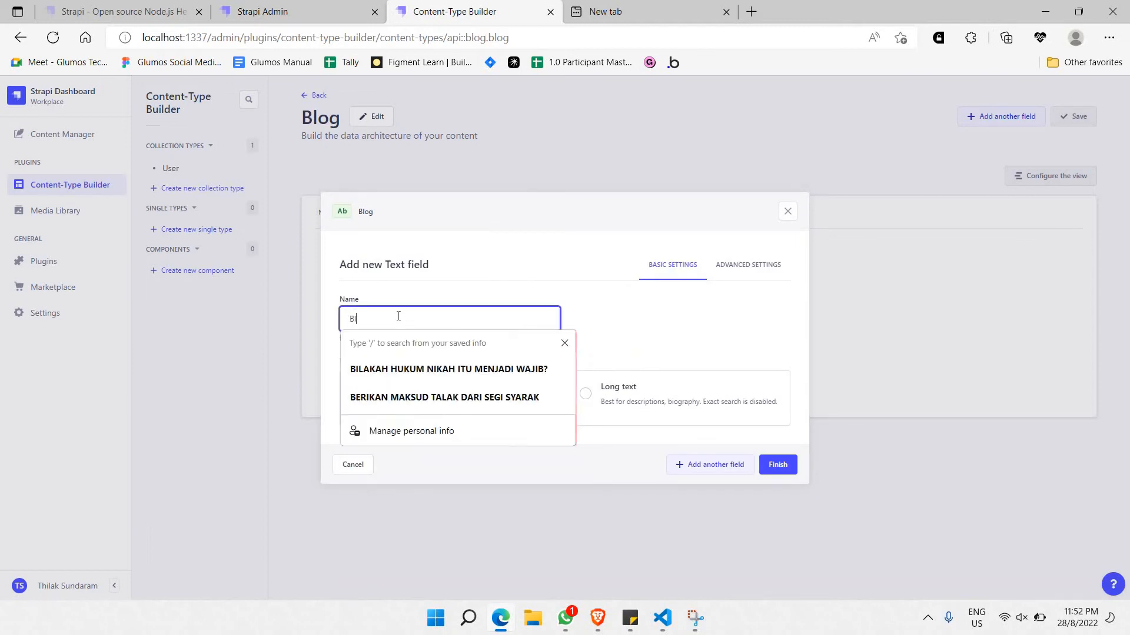
pyautogui.write('blogTitl')
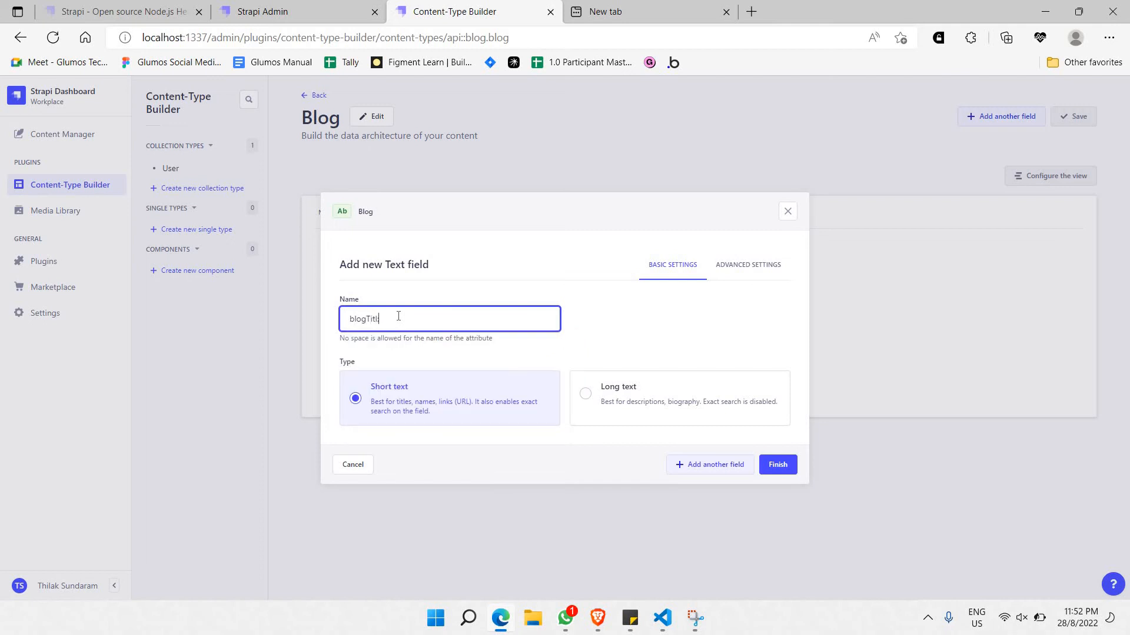
pyautogui.write('e')
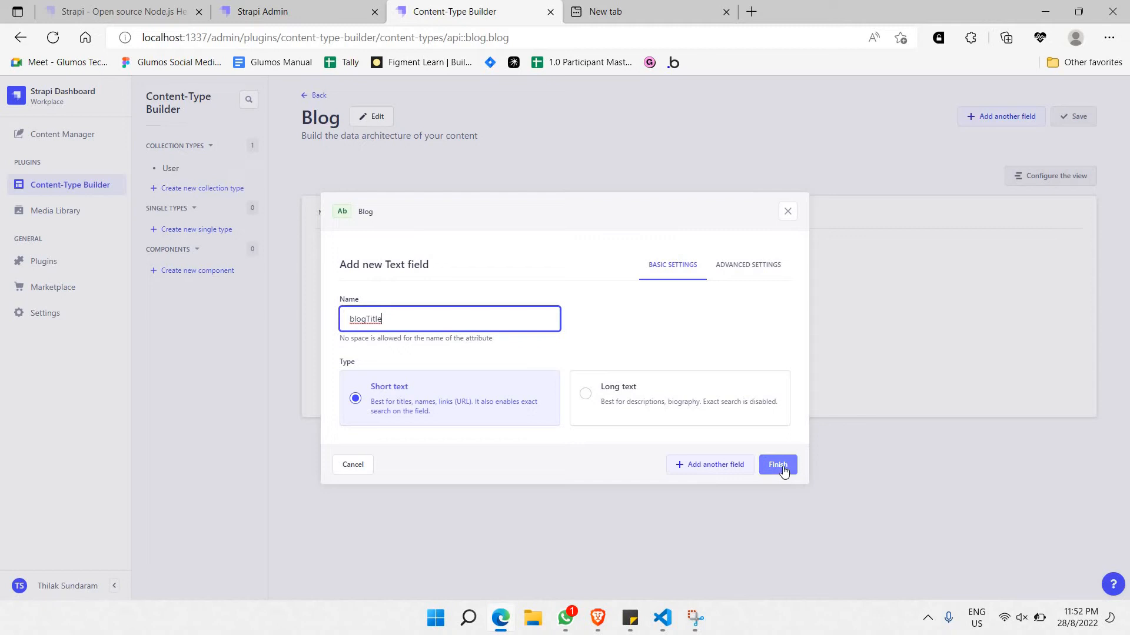
pyautogui.click(778, 463)
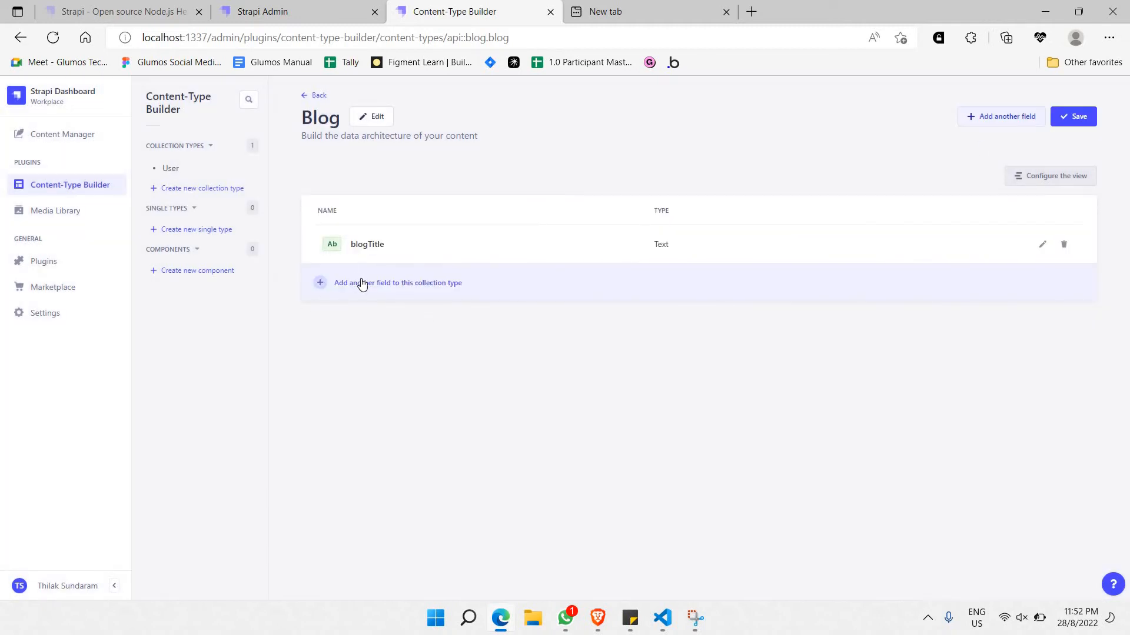
pyautogui.click(397, 282)
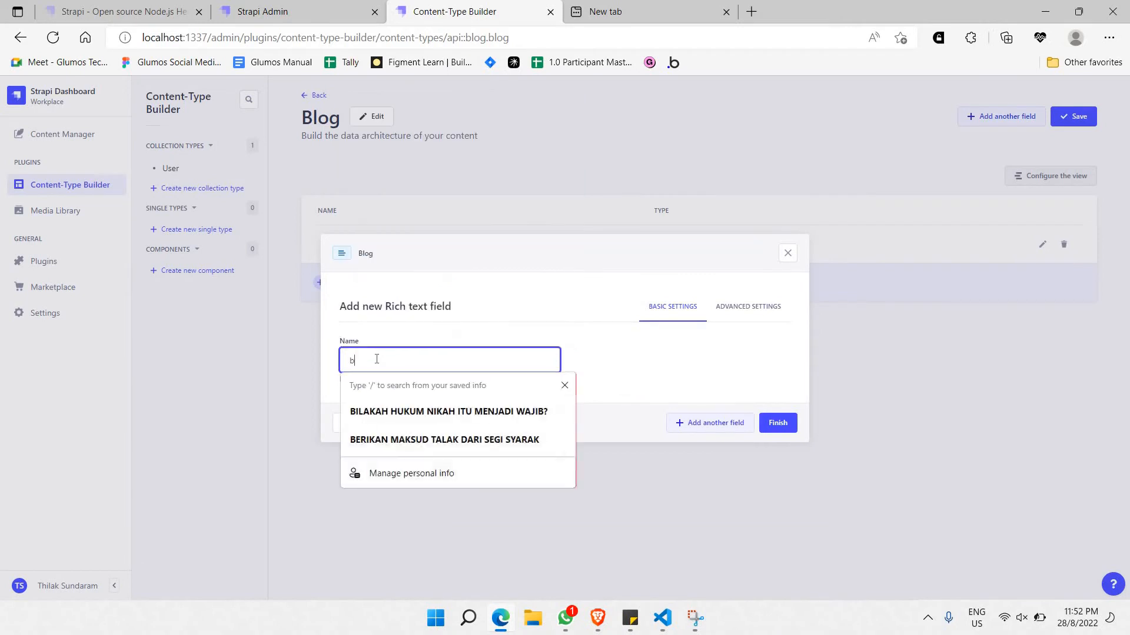
pyautogui.write('logConten')
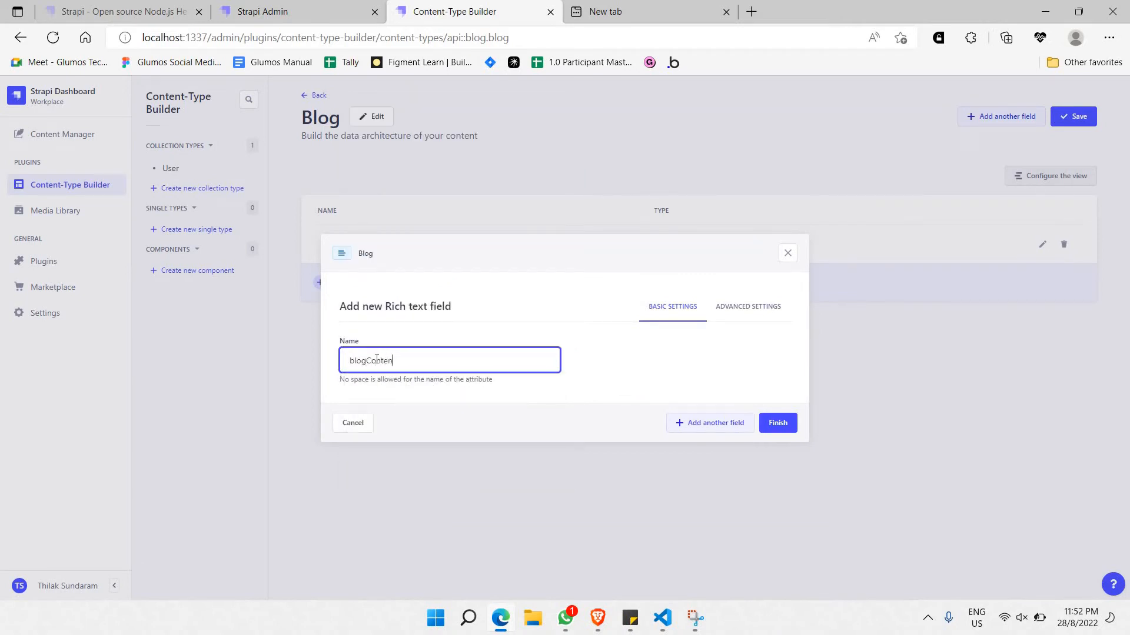
pyautogui.click(777, 422)
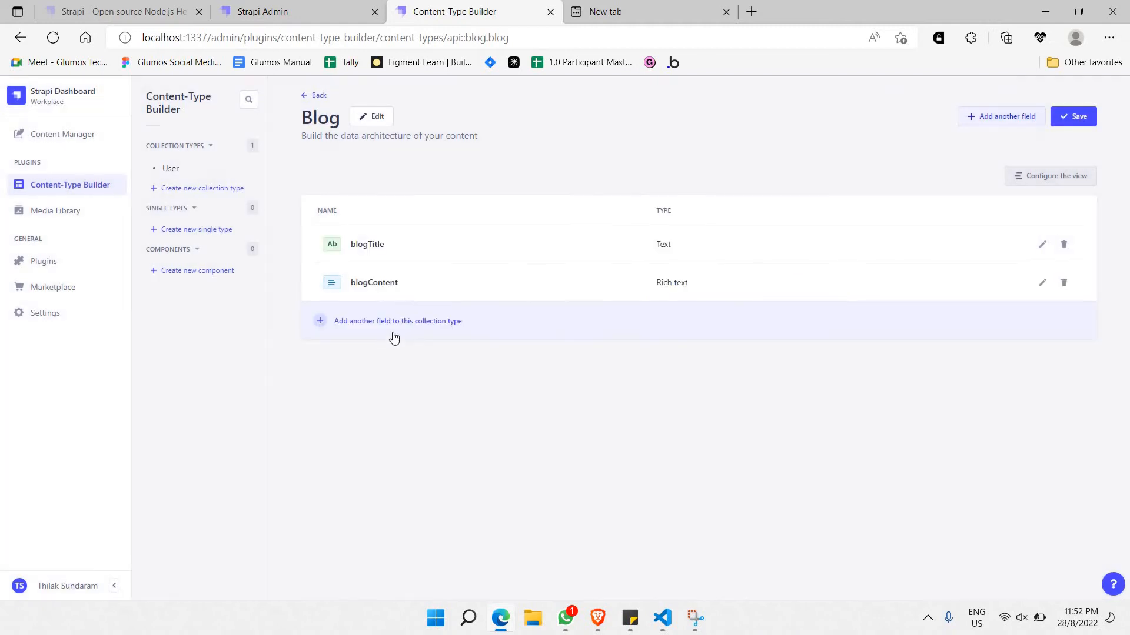
# Add a Single media field named coverImage to Blog
pyautogui.click(396, 320)
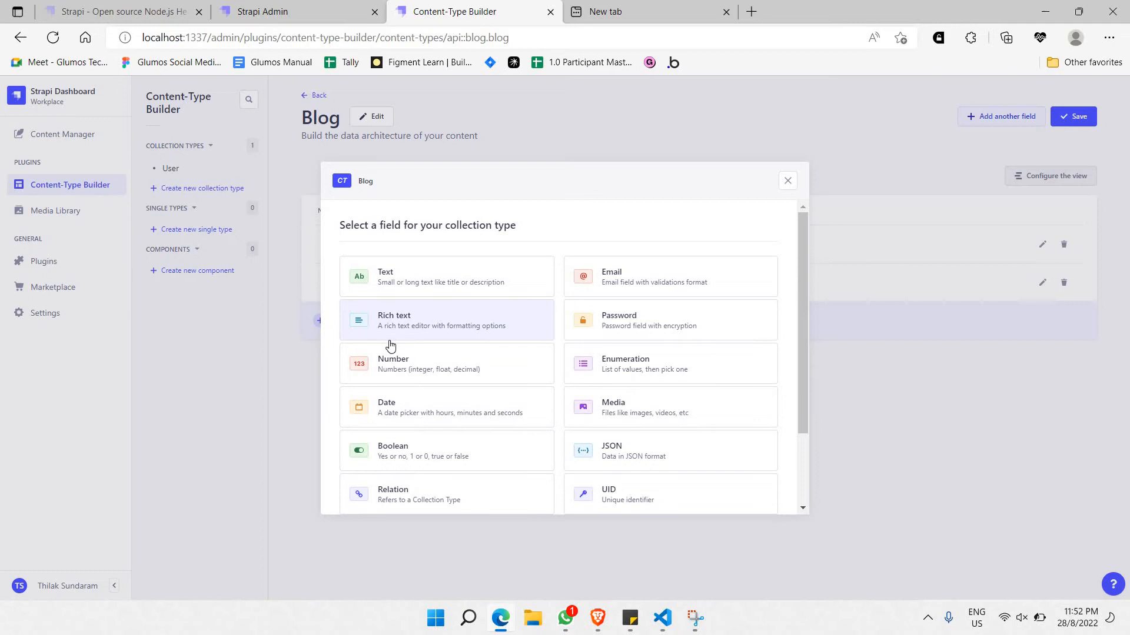
pyautogui.scroll(-3)
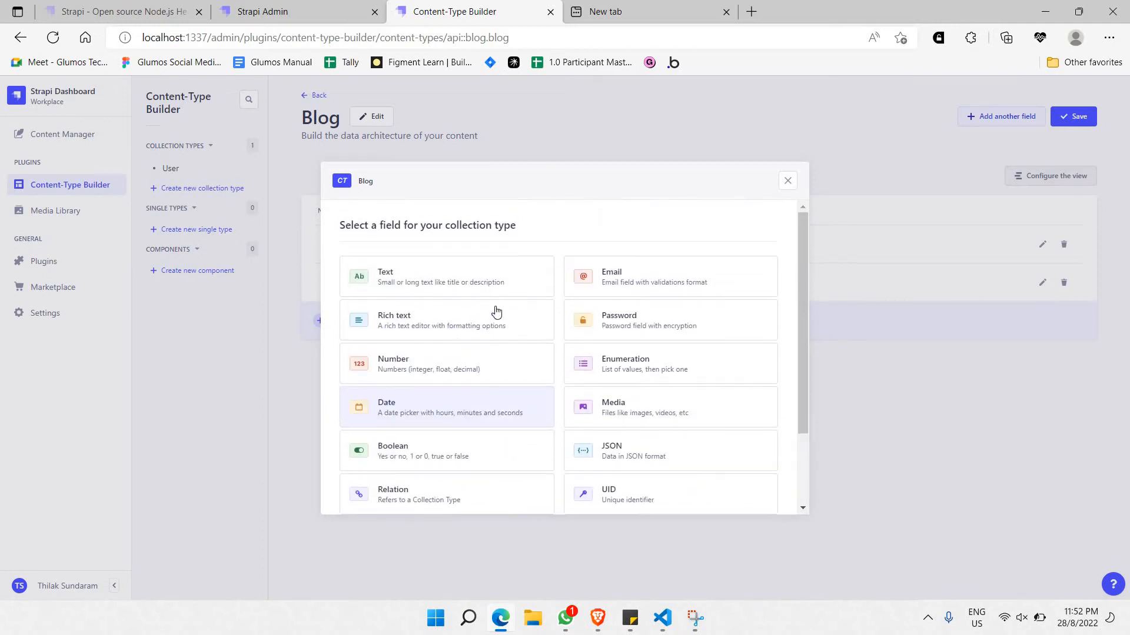
pyautogui.scroll(-3)
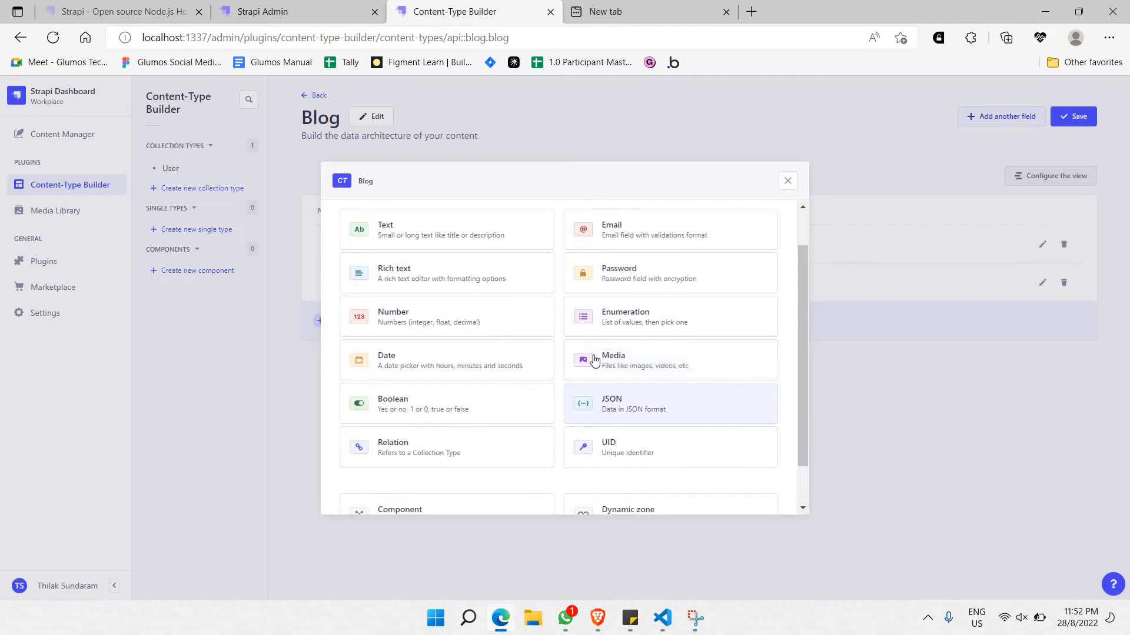
pyautogui.click(611, 360)
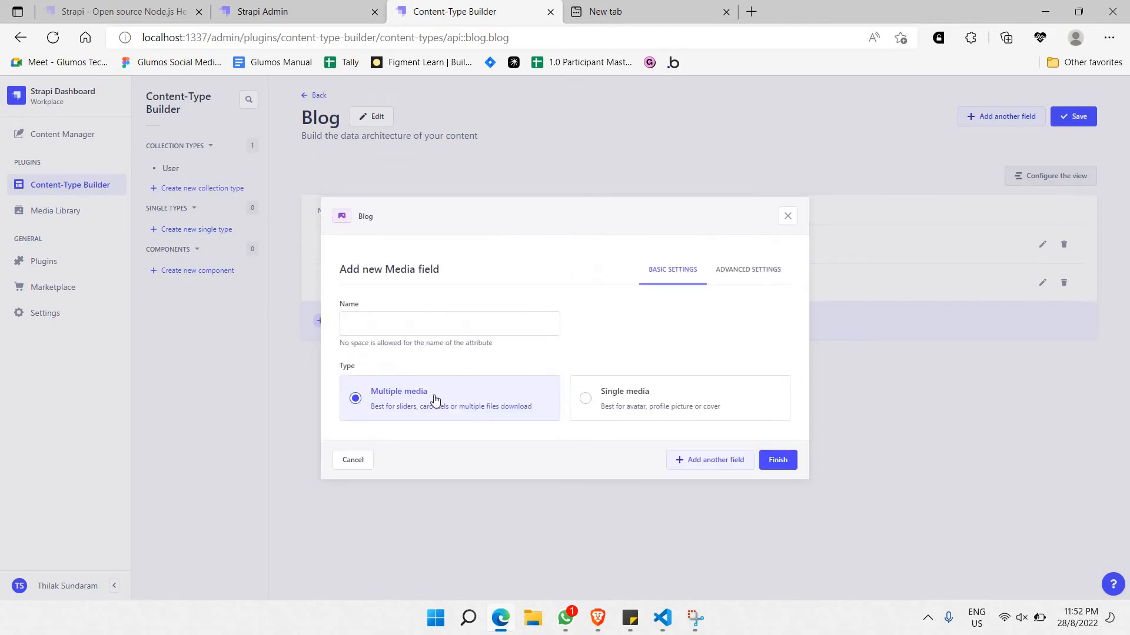
pyautogui.moveTo(682, 413)
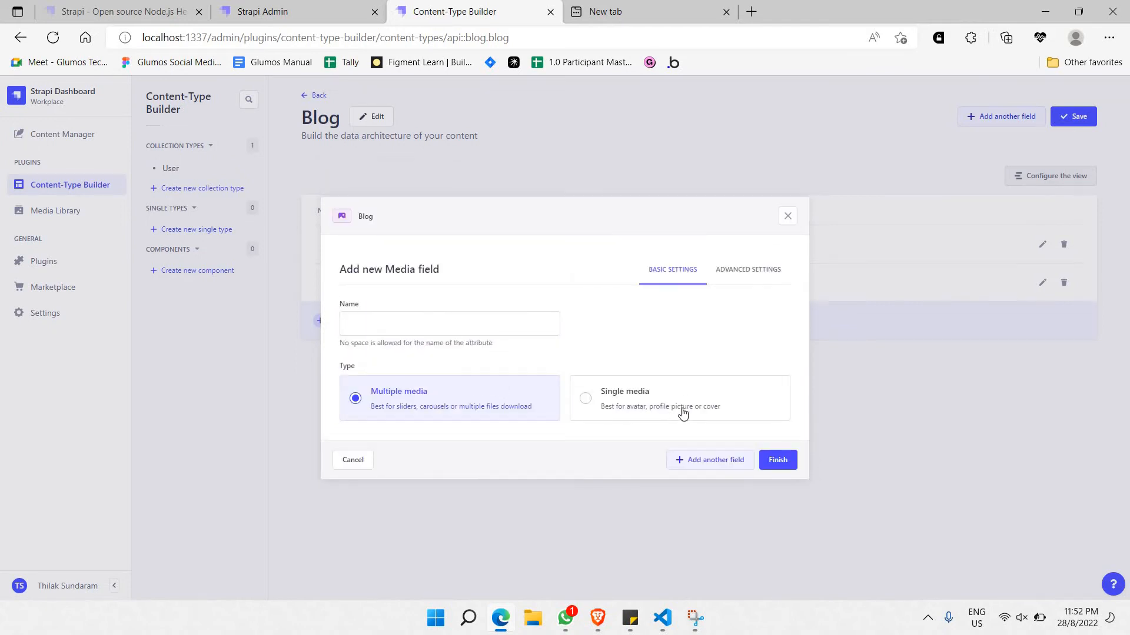
pyautogui.click(585, 398)
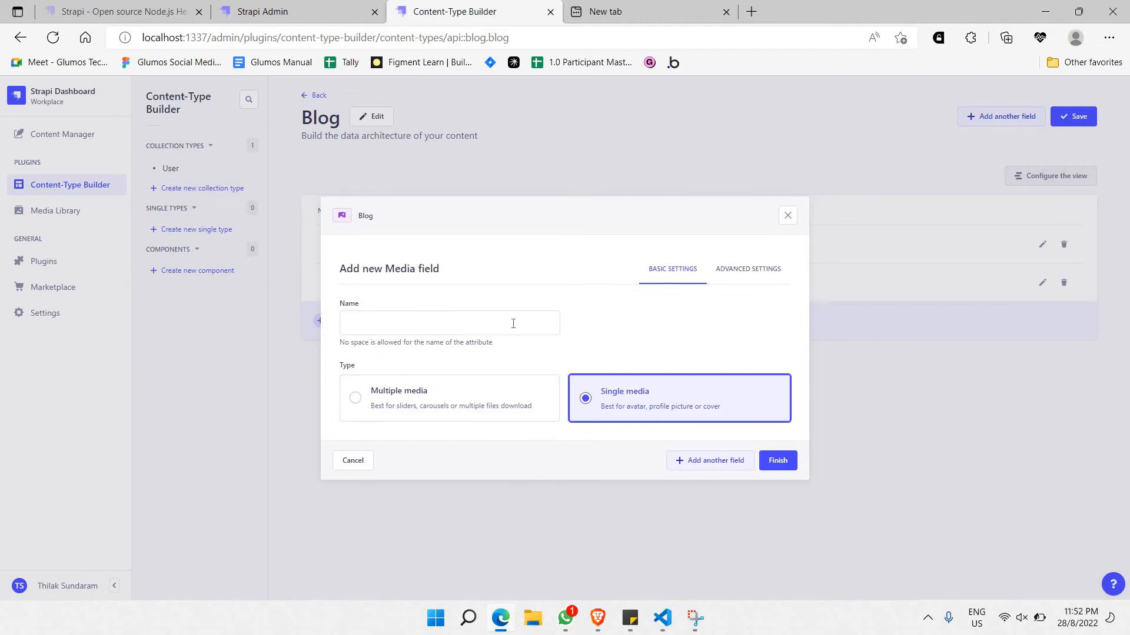
pyautogui.write('coverImage')
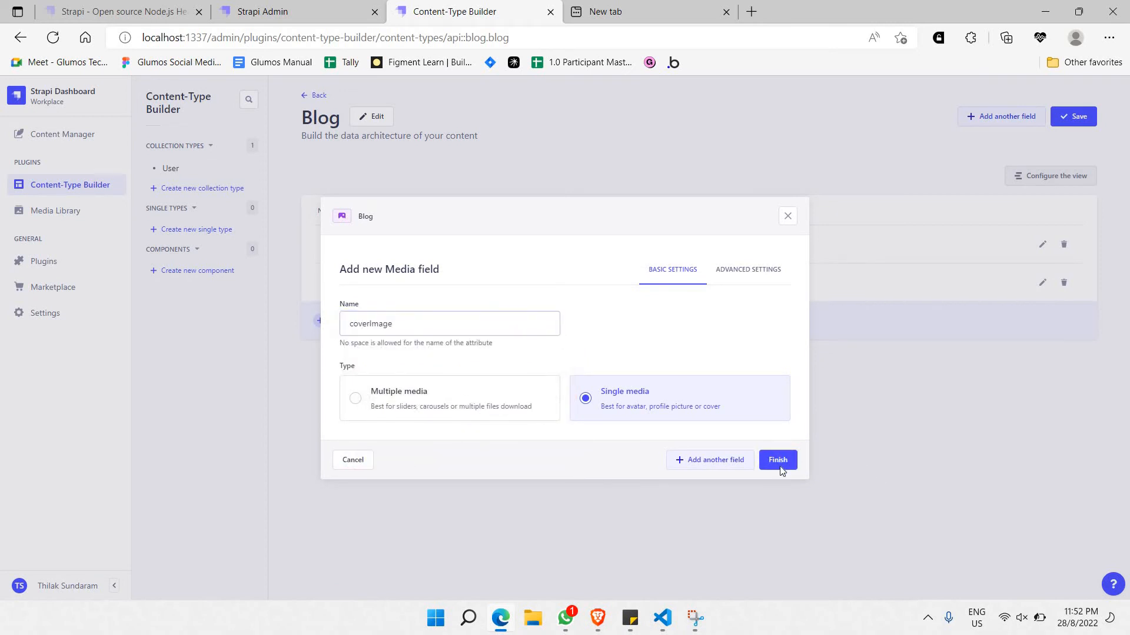
pyautogui.click(776, 460)
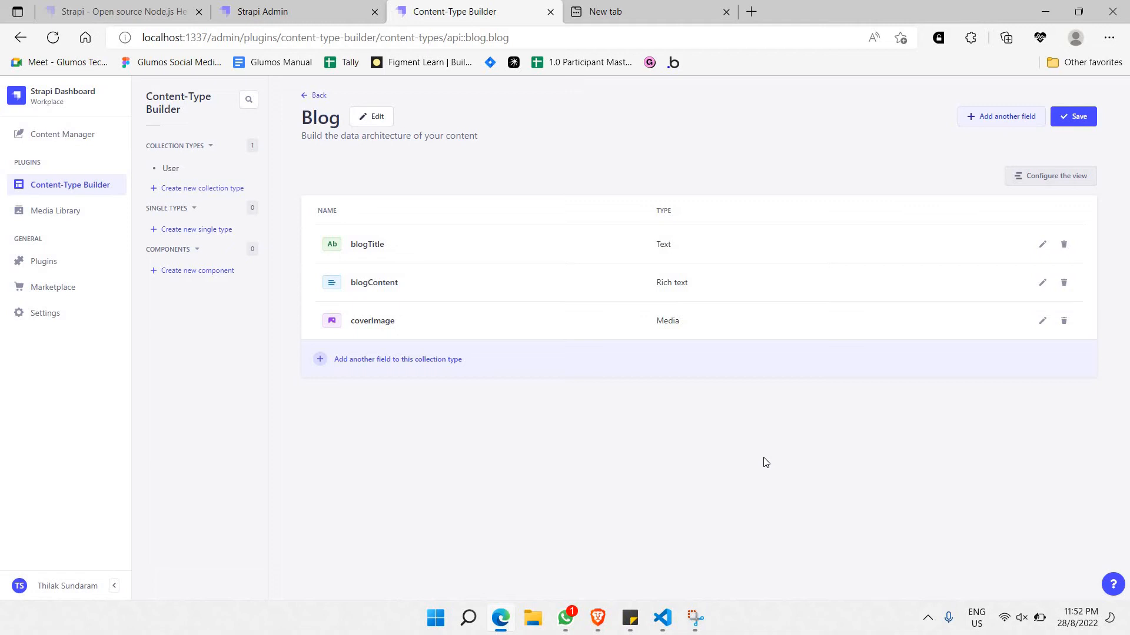
# Add a Date field named publishedDate with the plain 'date' type to Blog
pyautogui.click(397, 359)
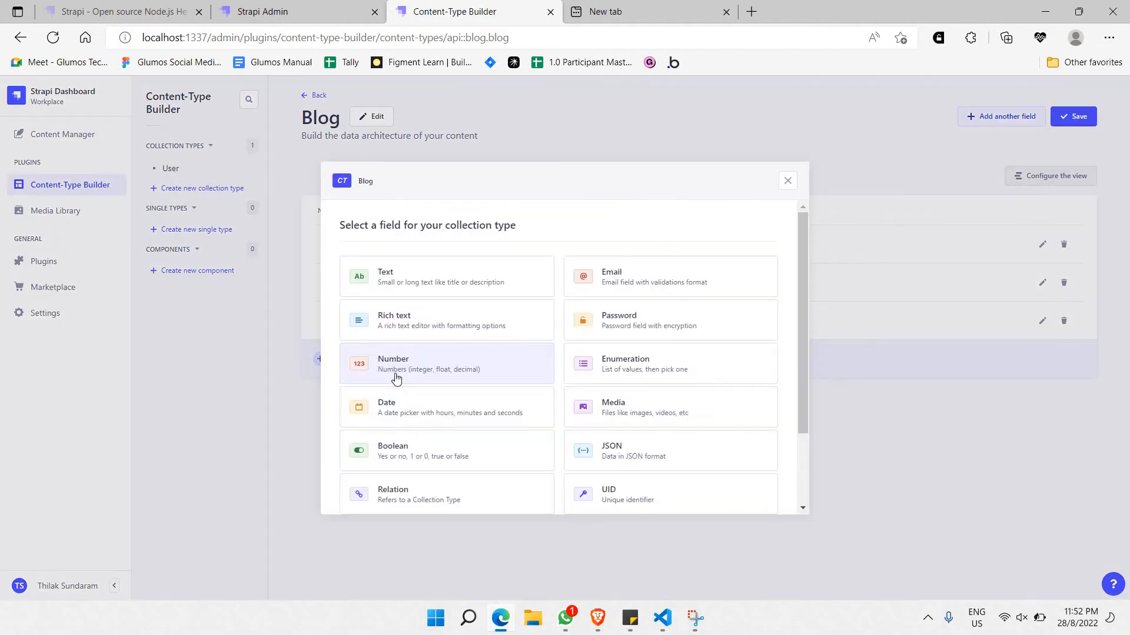
pyautogui.click(396, 364)
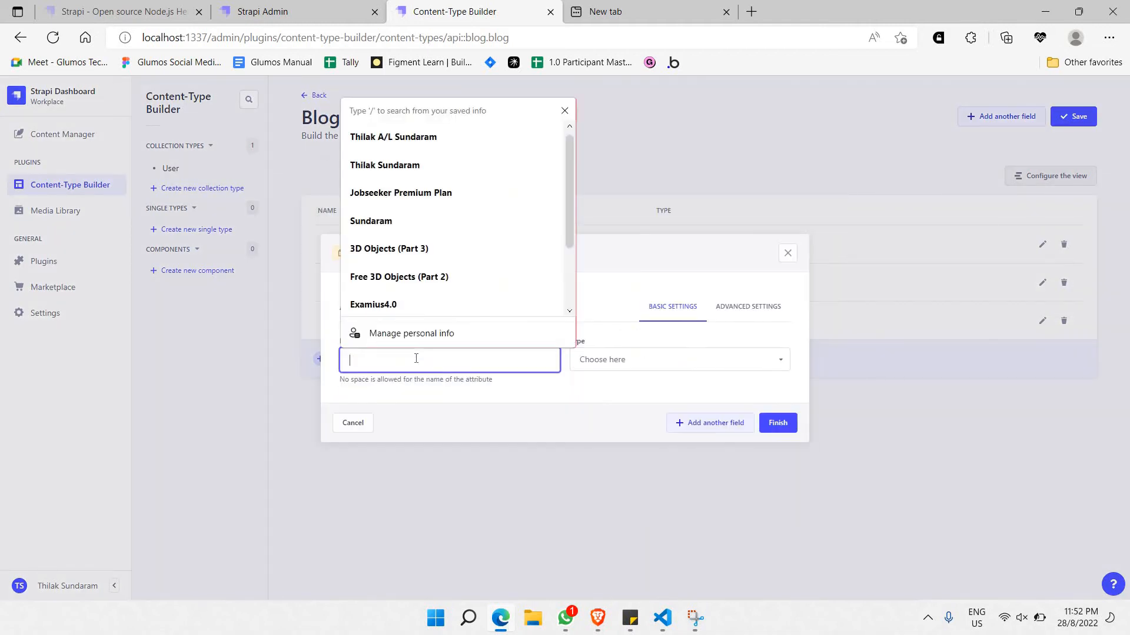
pyautogui.write('up')
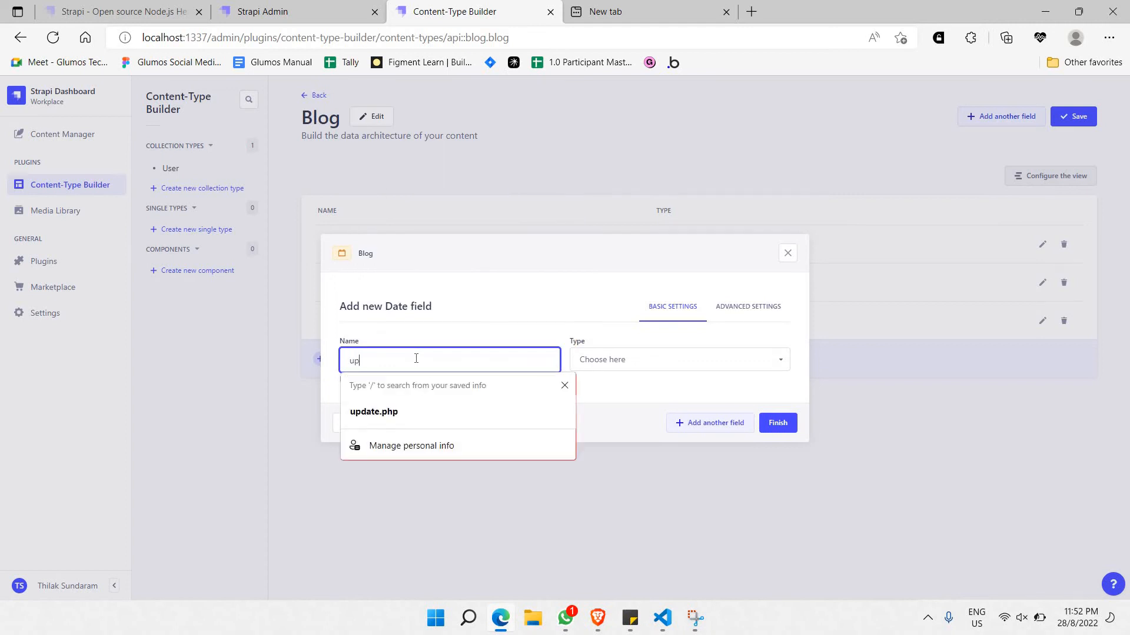
pyautogui.write('publishe')
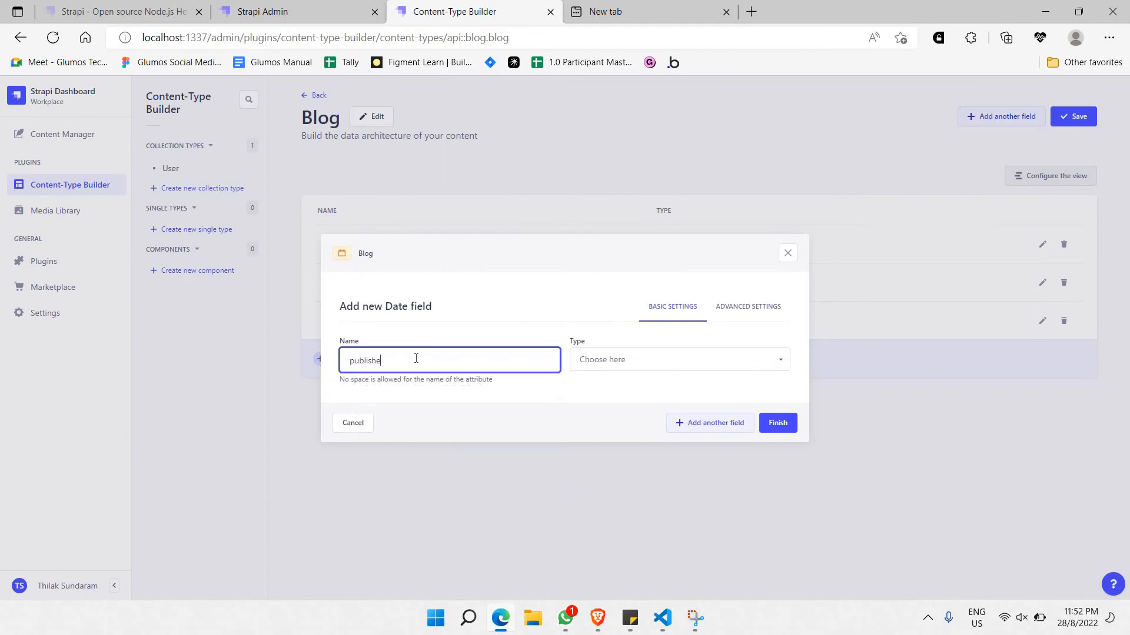
pyautogui.write('dDate')
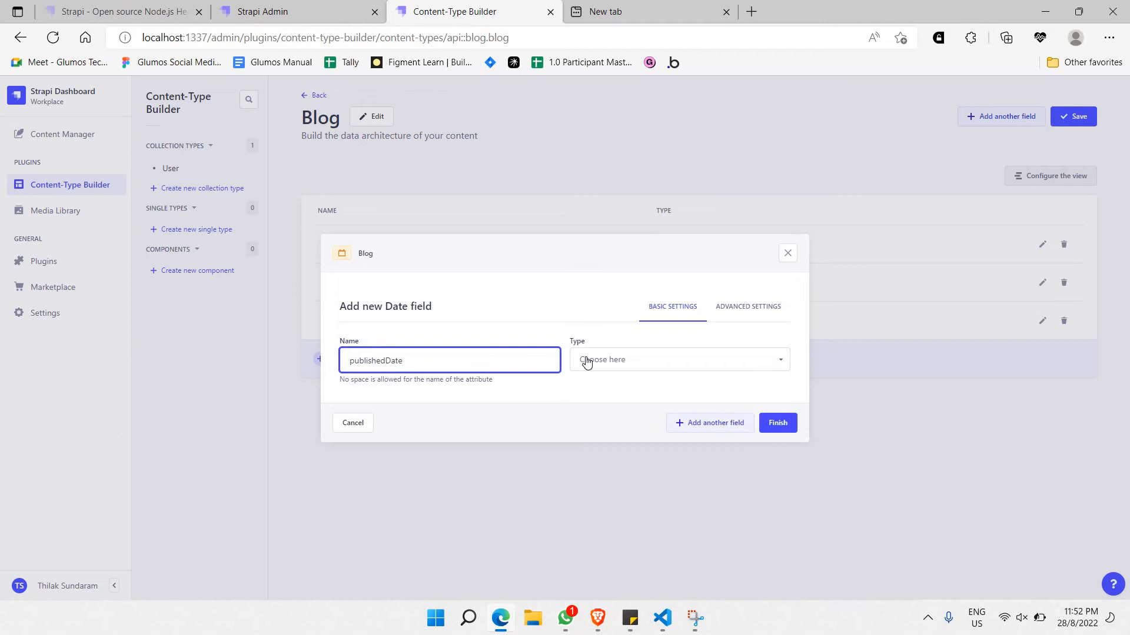
pyautogui.click(678, 360)
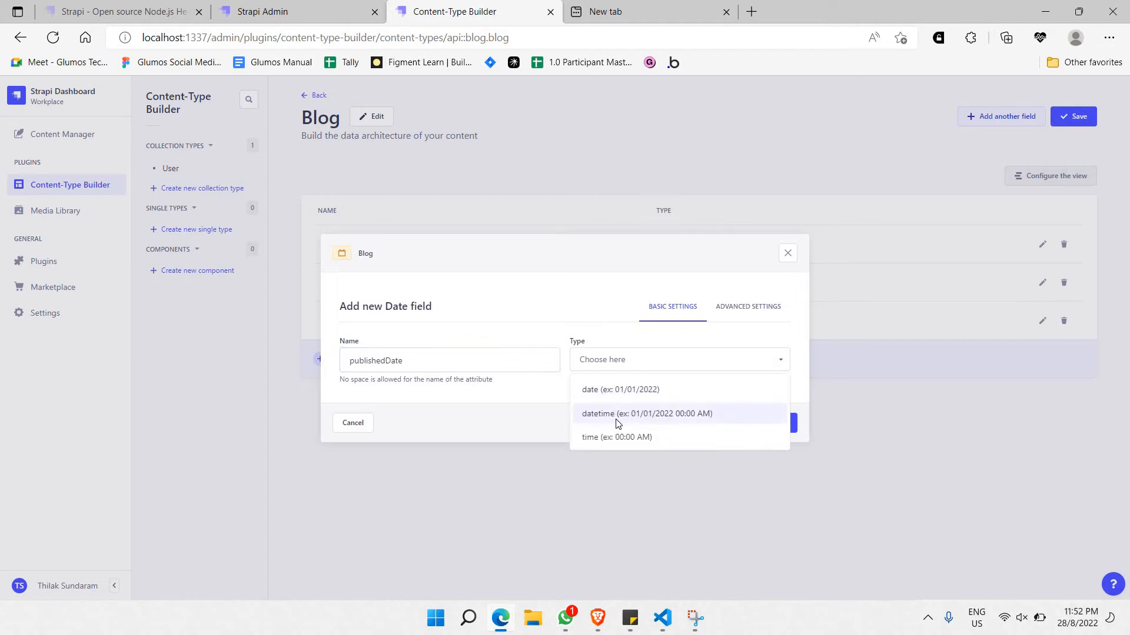
pyautogui.click(620, 389)
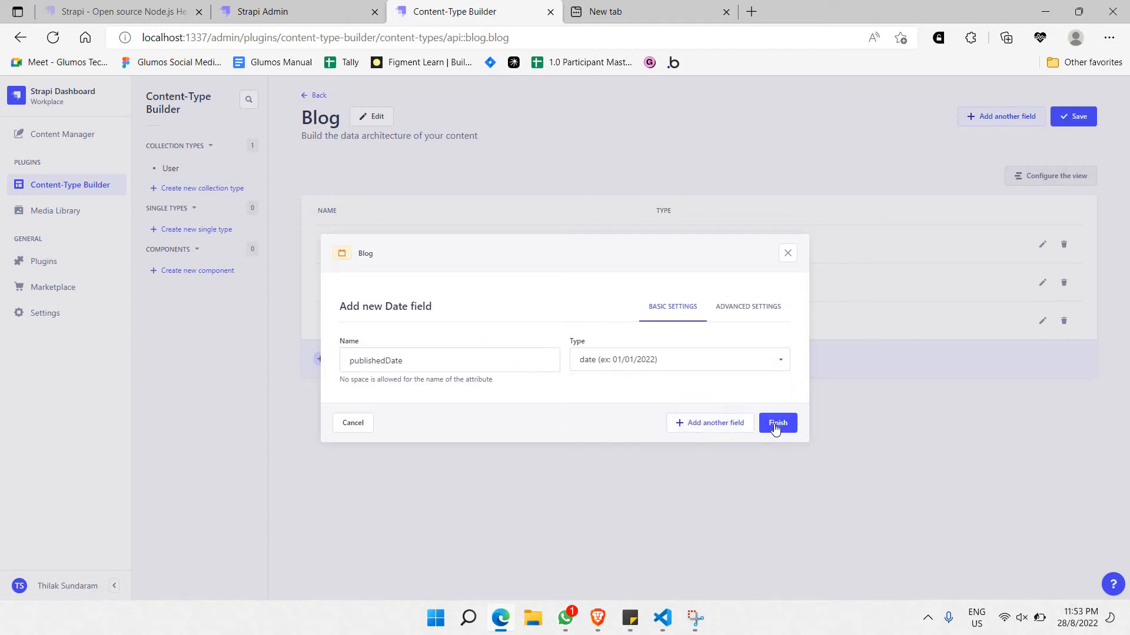
pyautogui.click(777, 423)
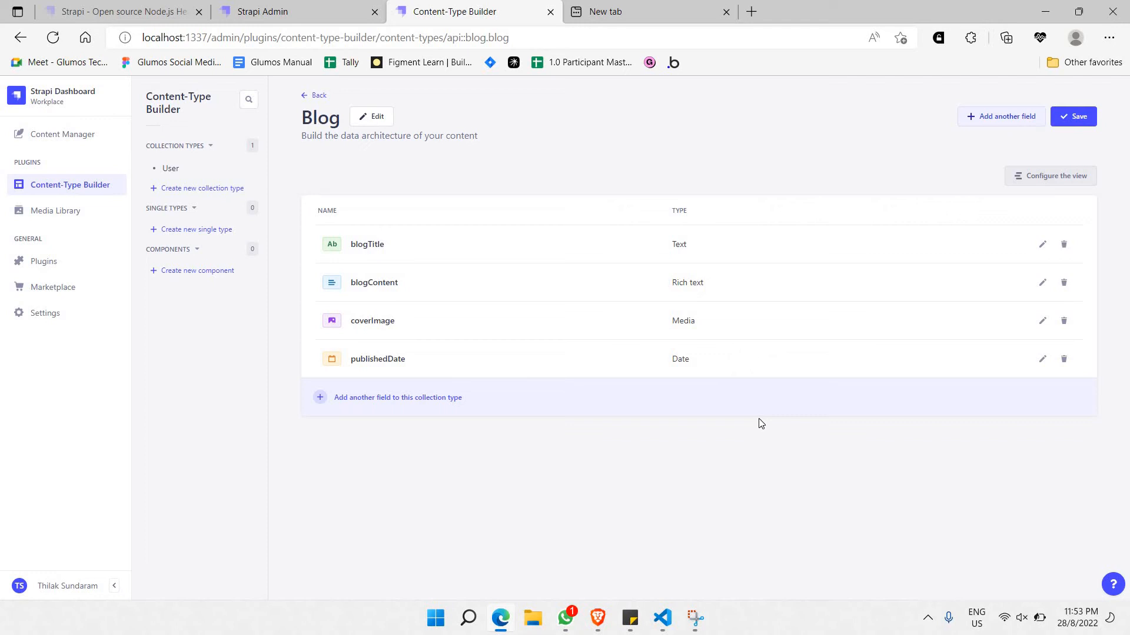
pyautogui.moveTo(393, 406)
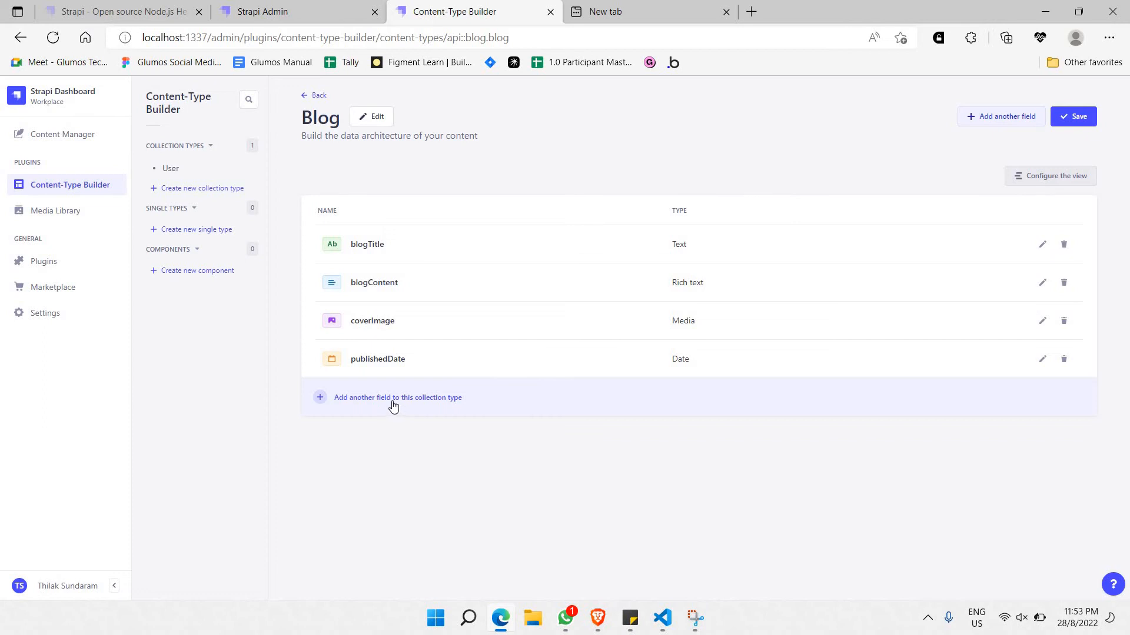
# Add a Text field named author, then save the Blog collection type
pyautogui.click(397, 396)
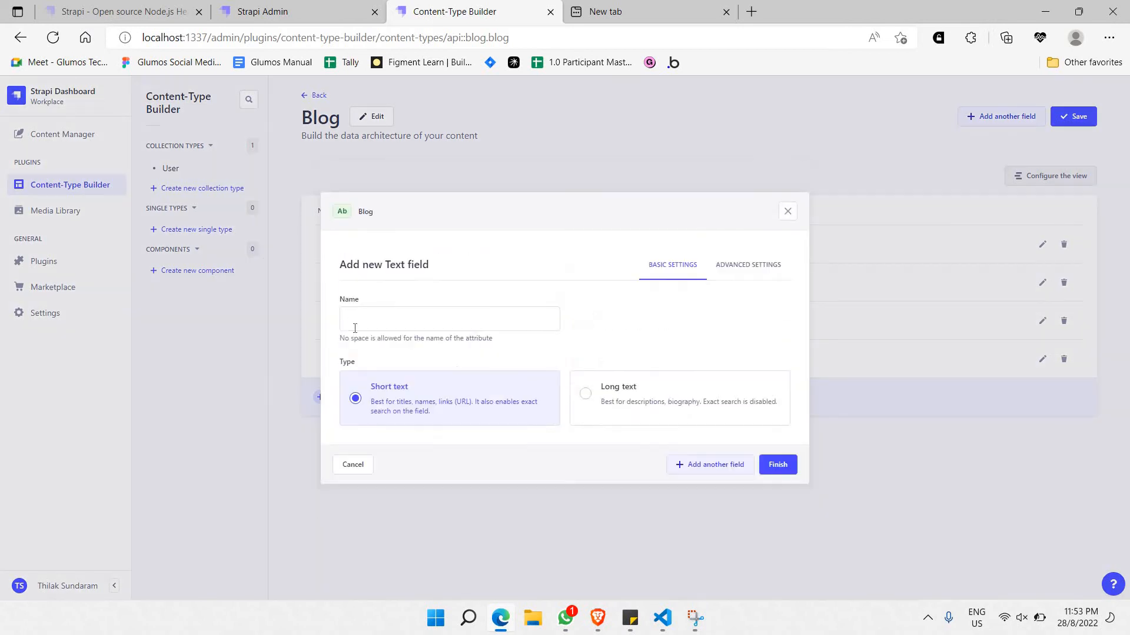
pyautogui.write('A')
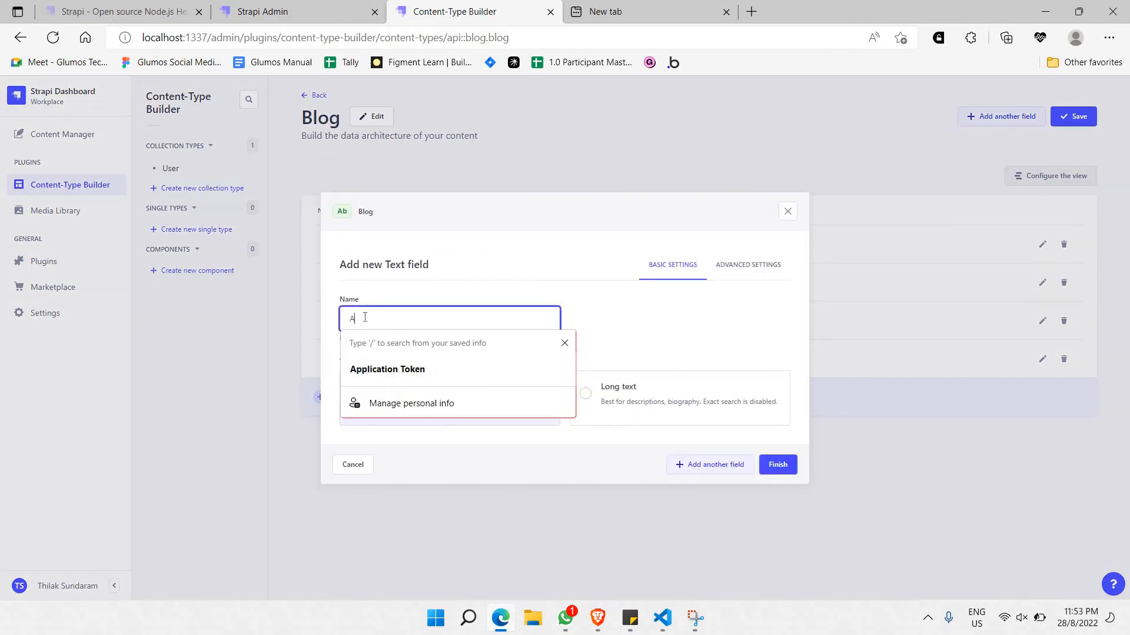
pyautogui.write('author')
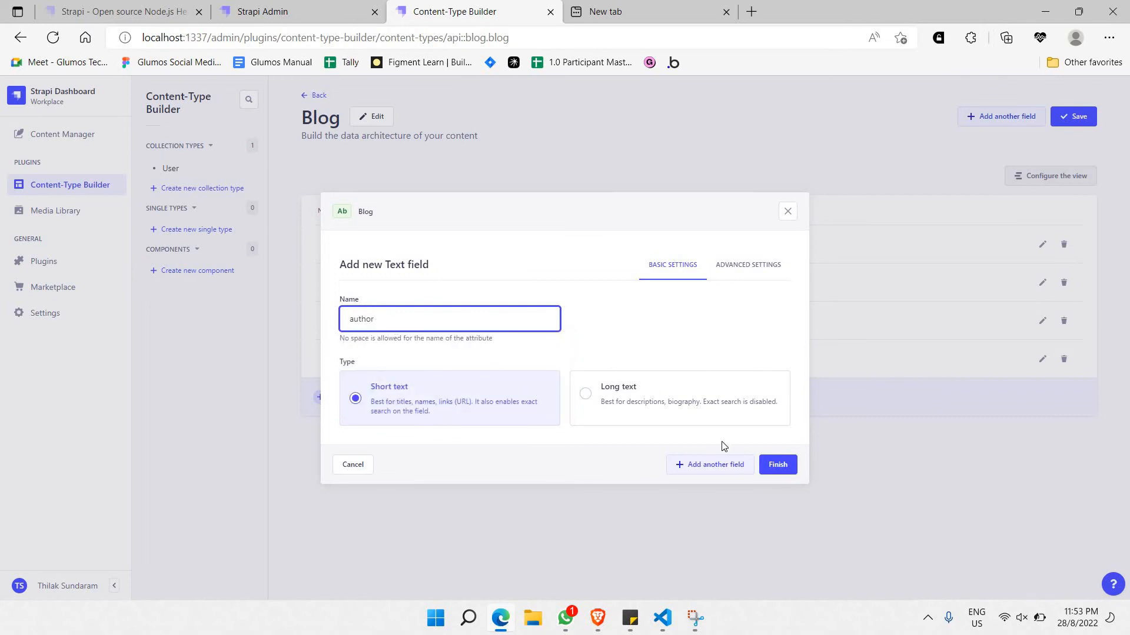
pyautogui.click(777, 463)
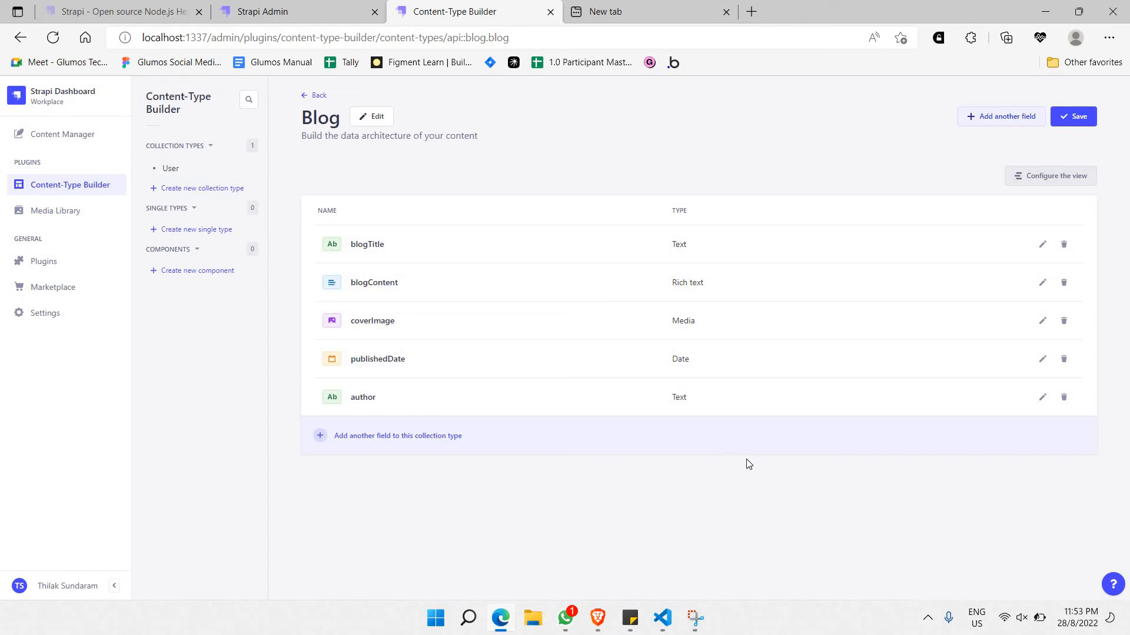
pyautogui.moveTo(1080, 42)
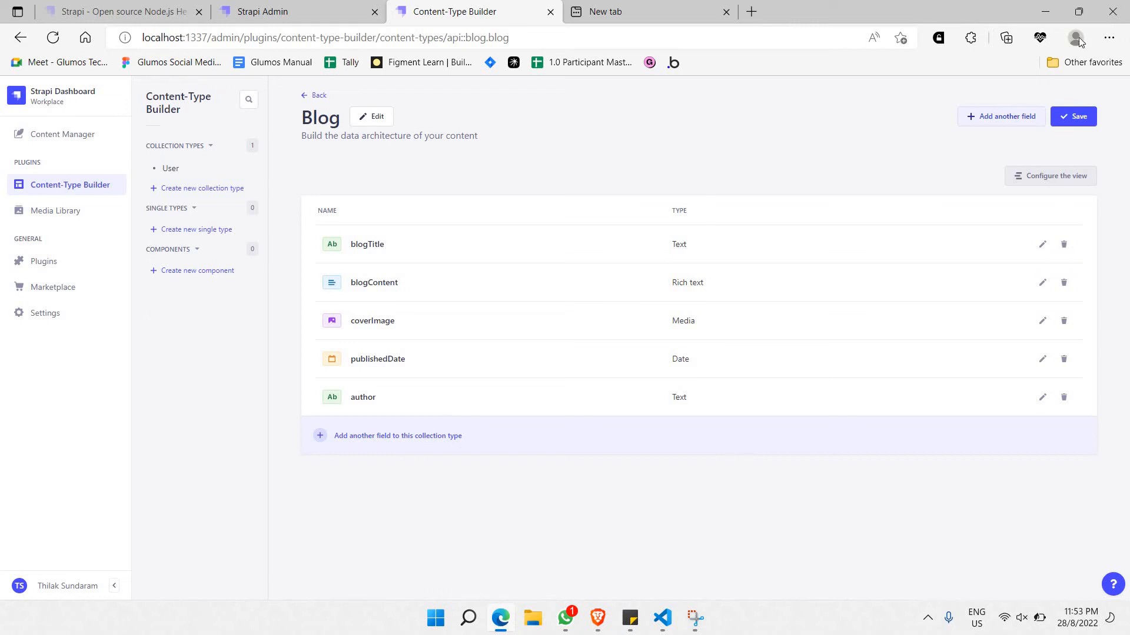
pyautogui.click(1073, 116)
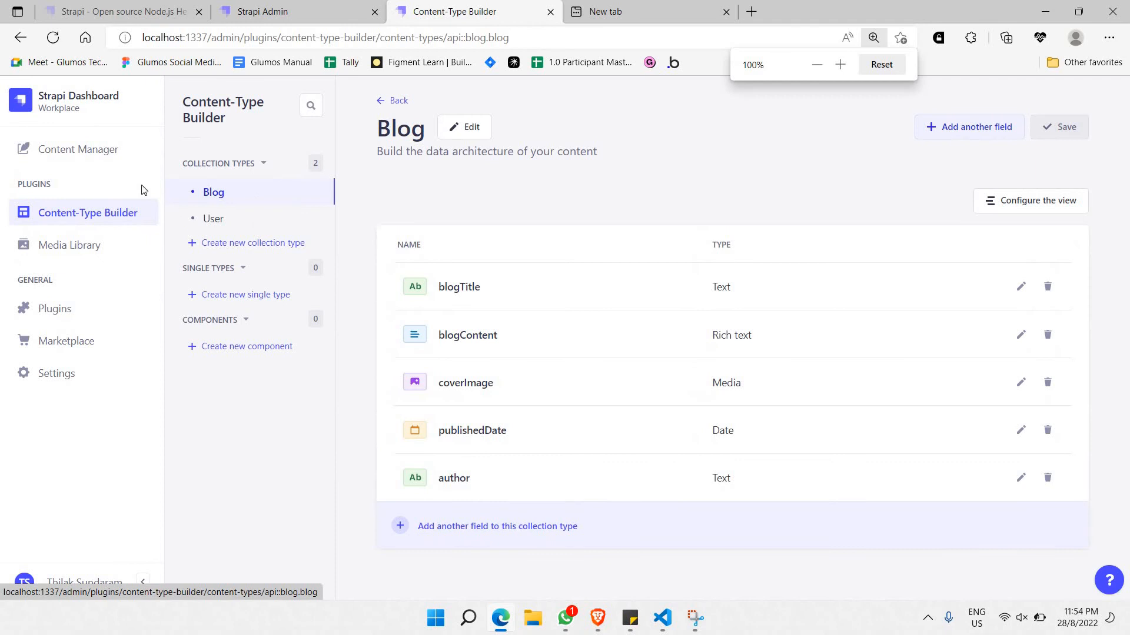
# Create a new Blog entry and give it the blogTitle 'How to code'
pyautogui.click(79, 149)
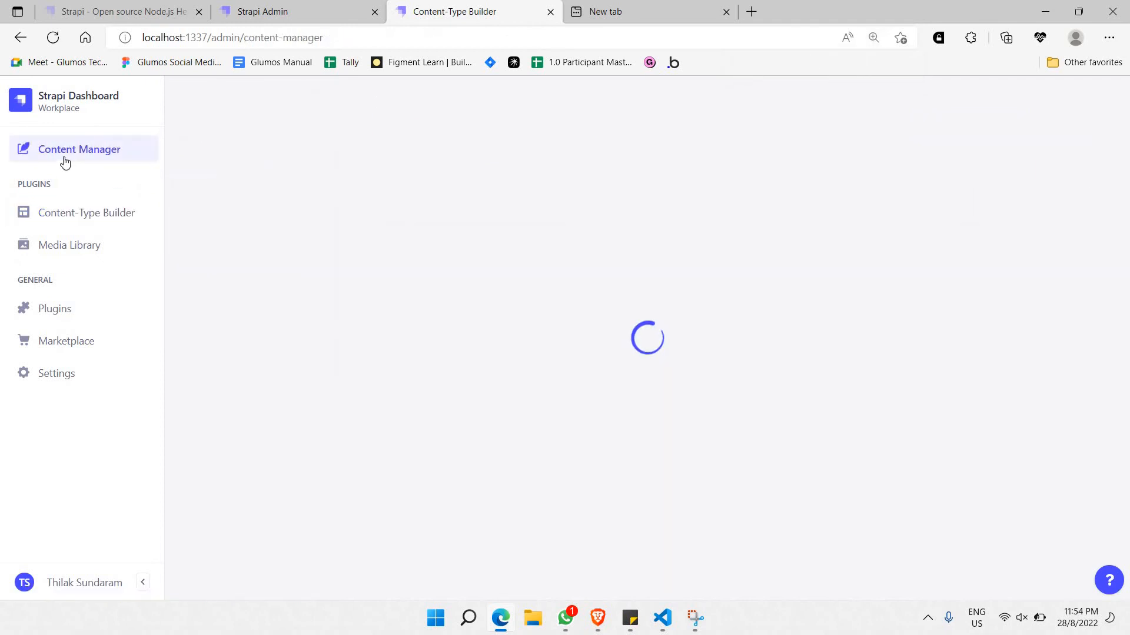
pyautogui.click(79, 149)
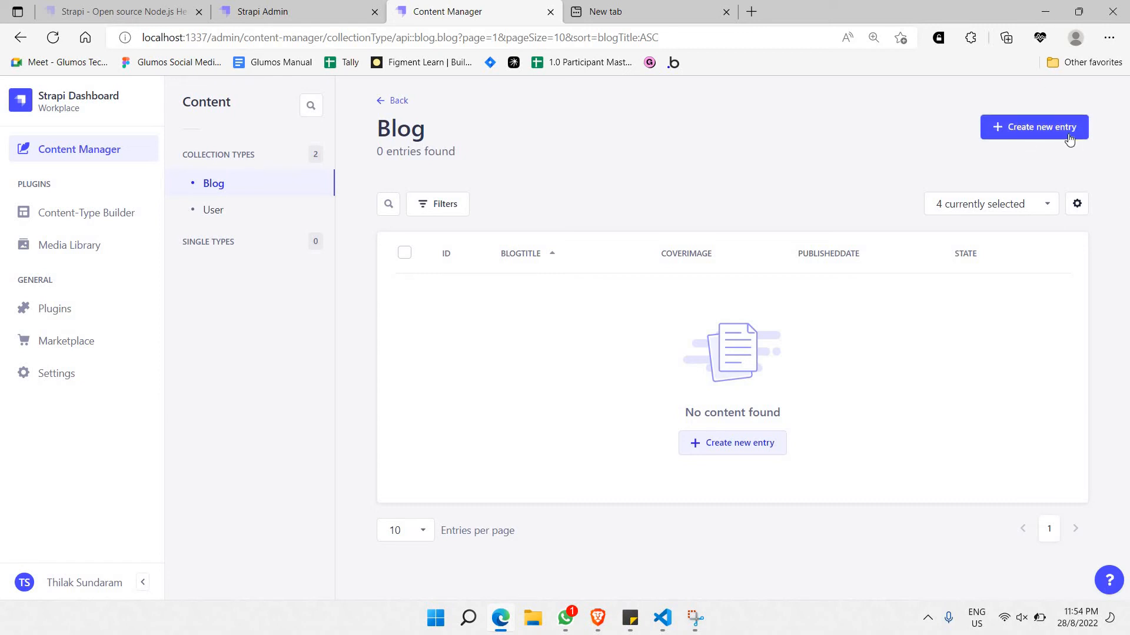
pyautogui.moveTo(732, 442)
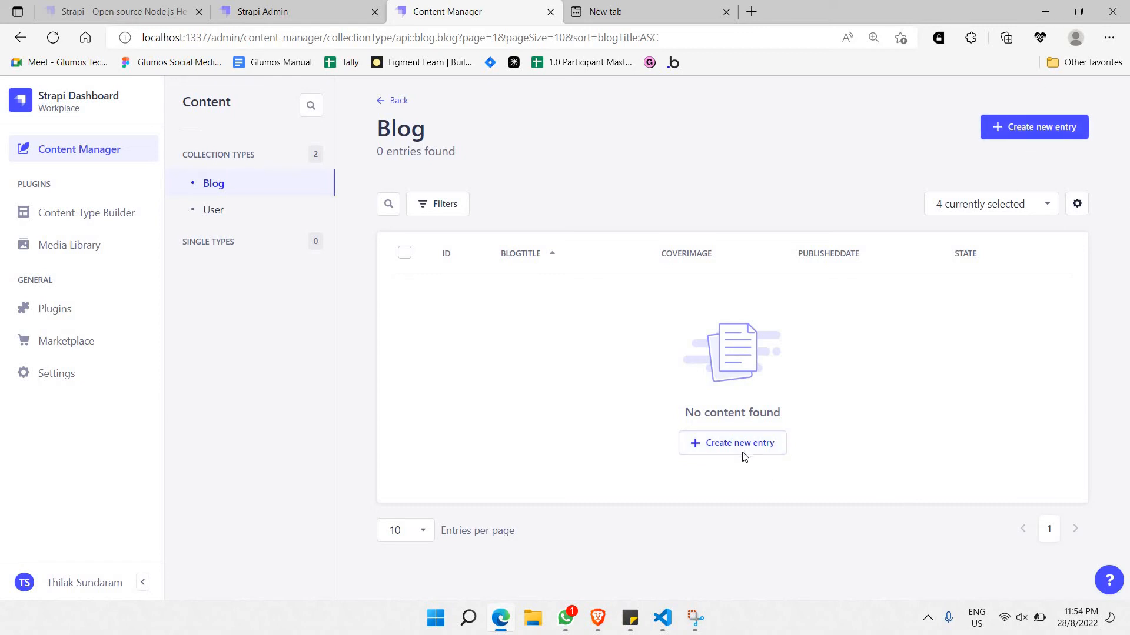
pyautogui.click(731, 442)
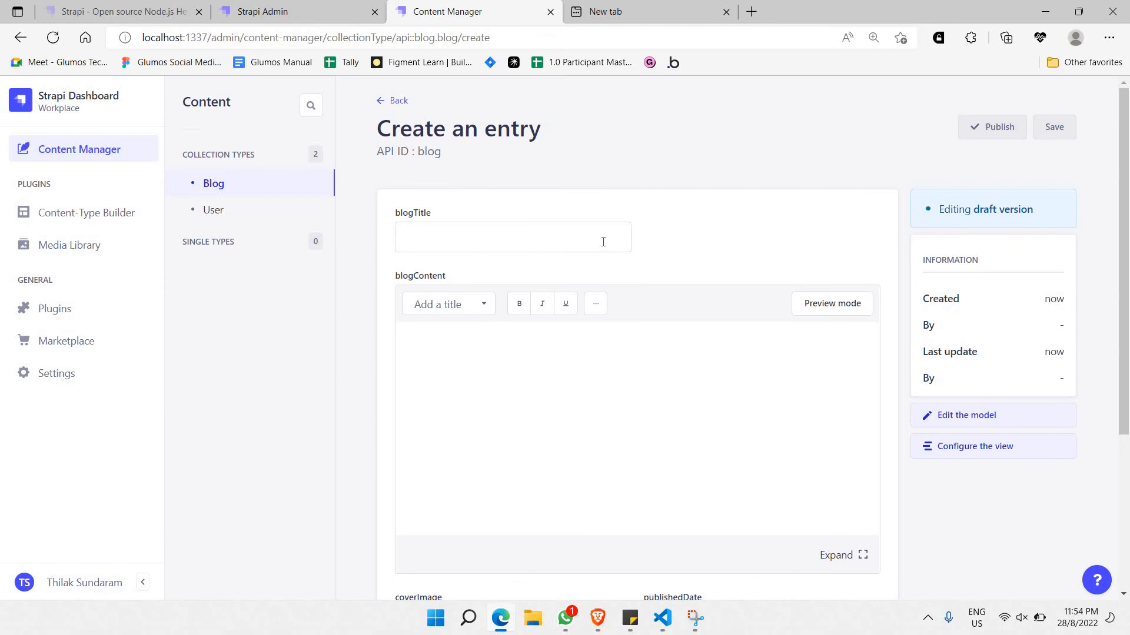
pyautogui.click(512, 236)
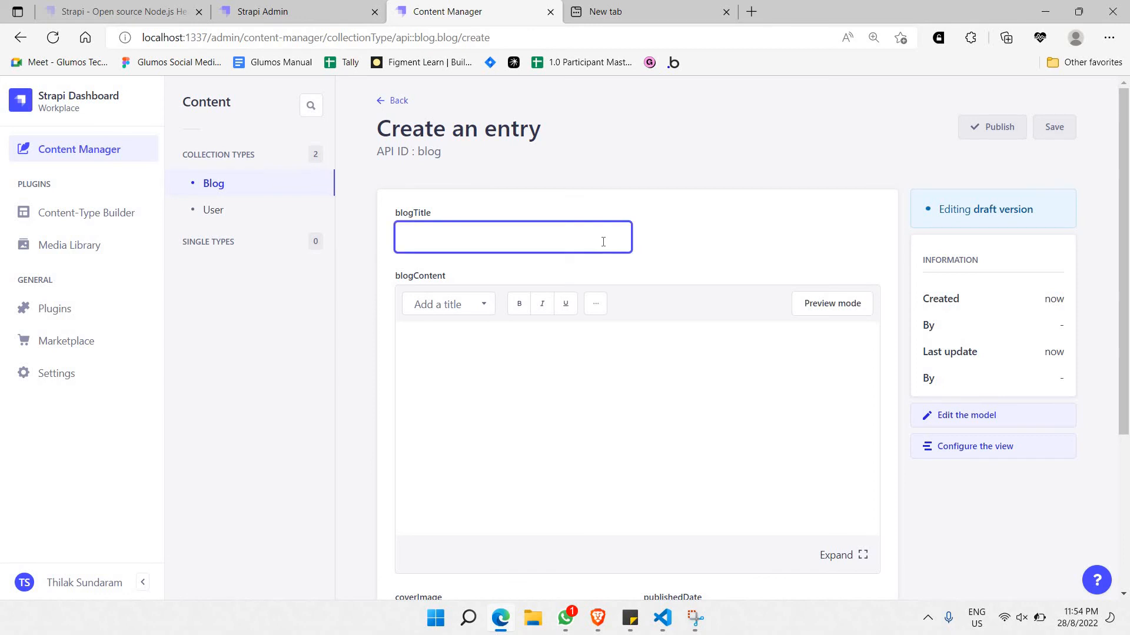
pyautogui.write('How to')
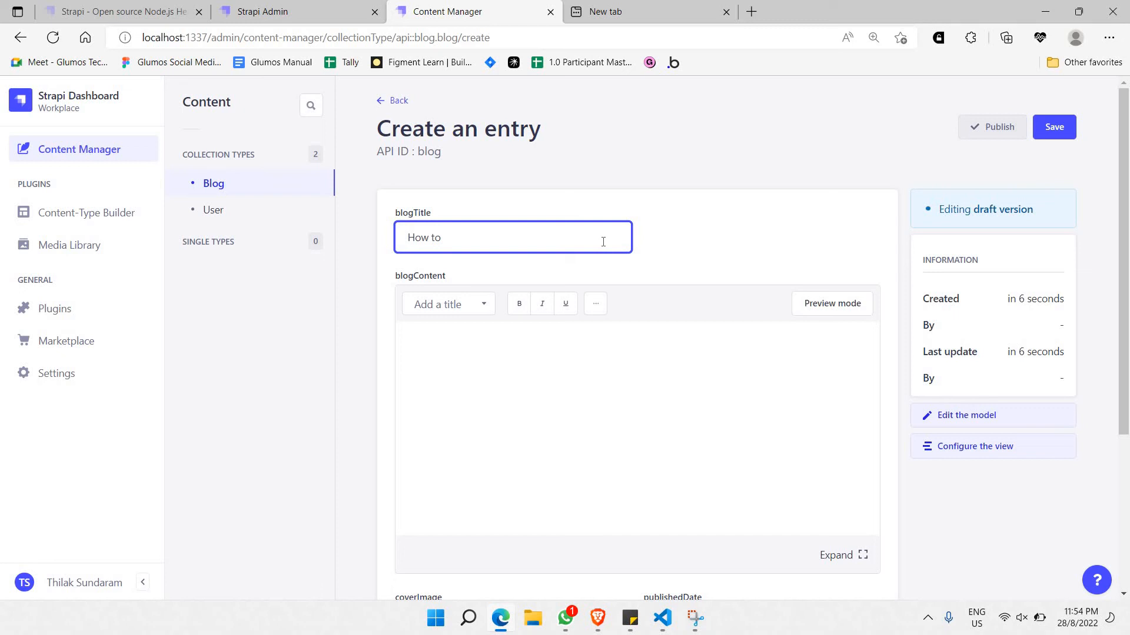
pyautogui.write('code')
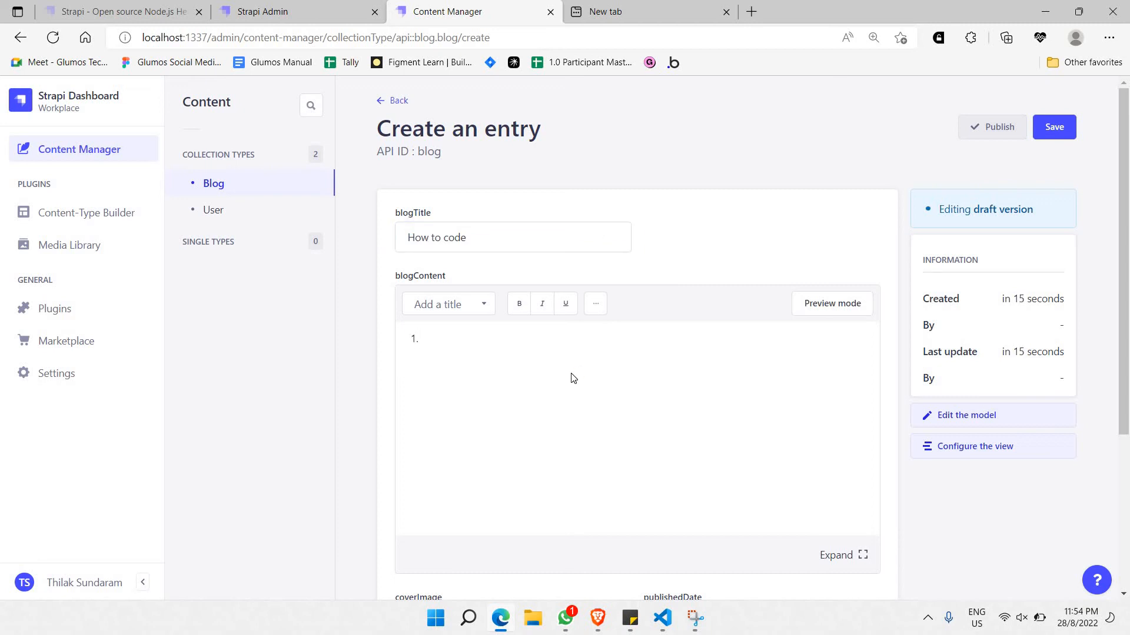
# Fill blogContent with numbered steps: '1. Open your pc' and '2. Type Hello, World'
pyautogui.write('Open')
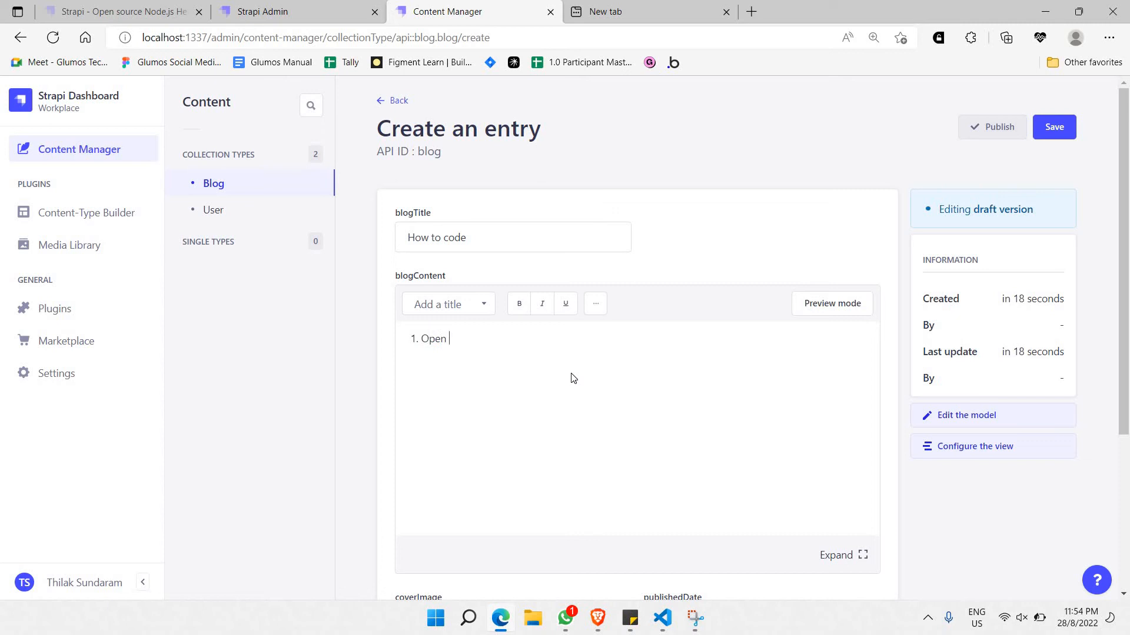
pyautogui.write('your')
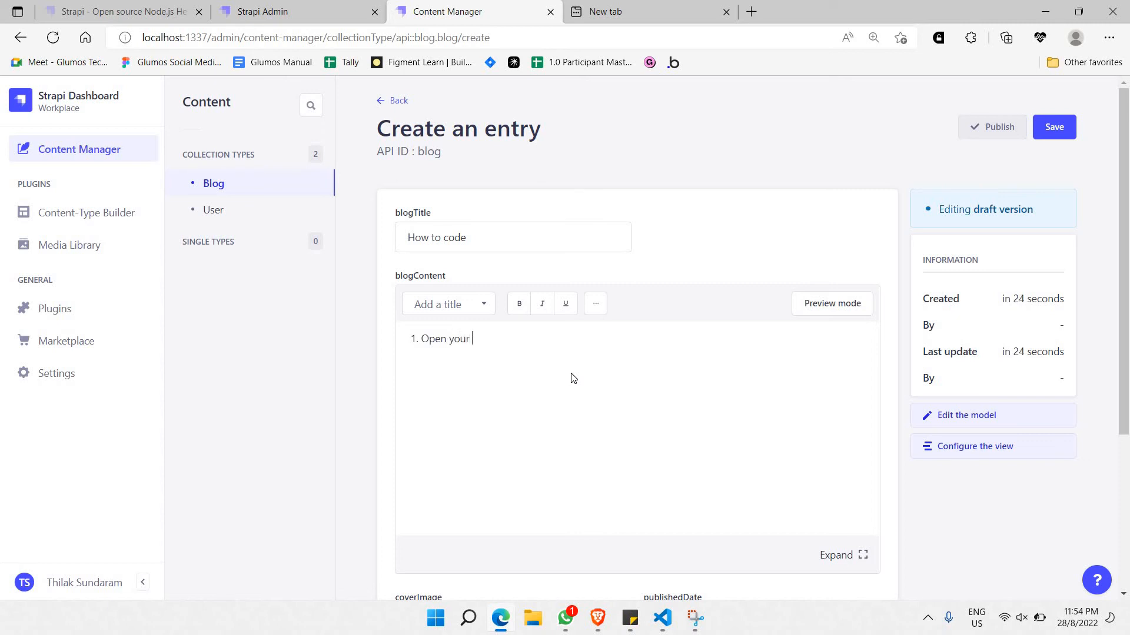
pyautogui.write('pc')
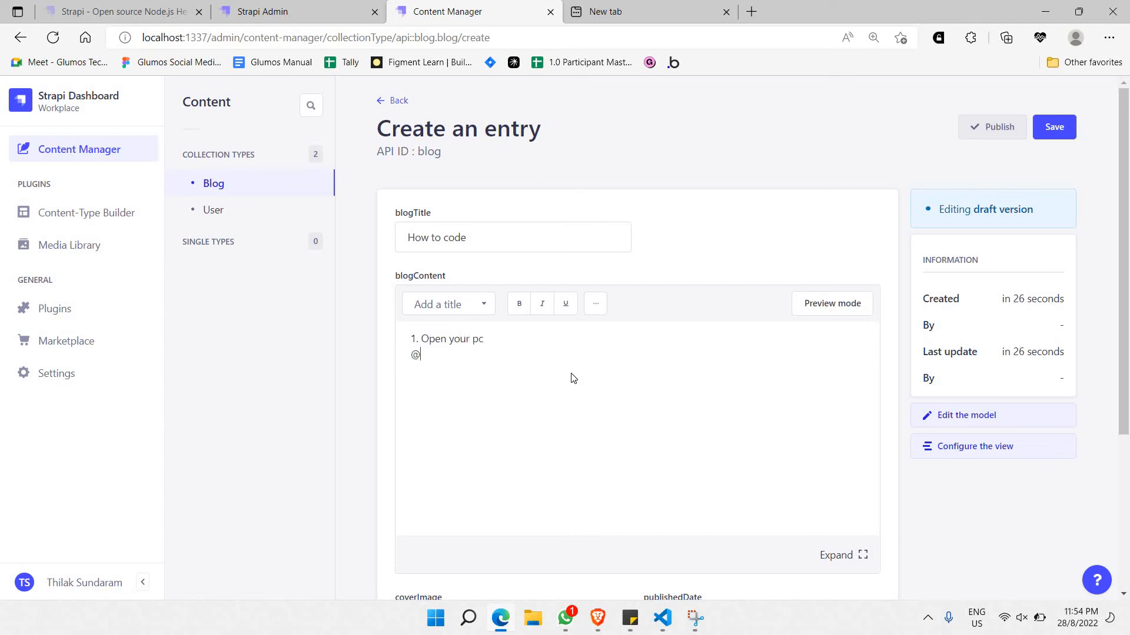
pyautogui.write('2.')
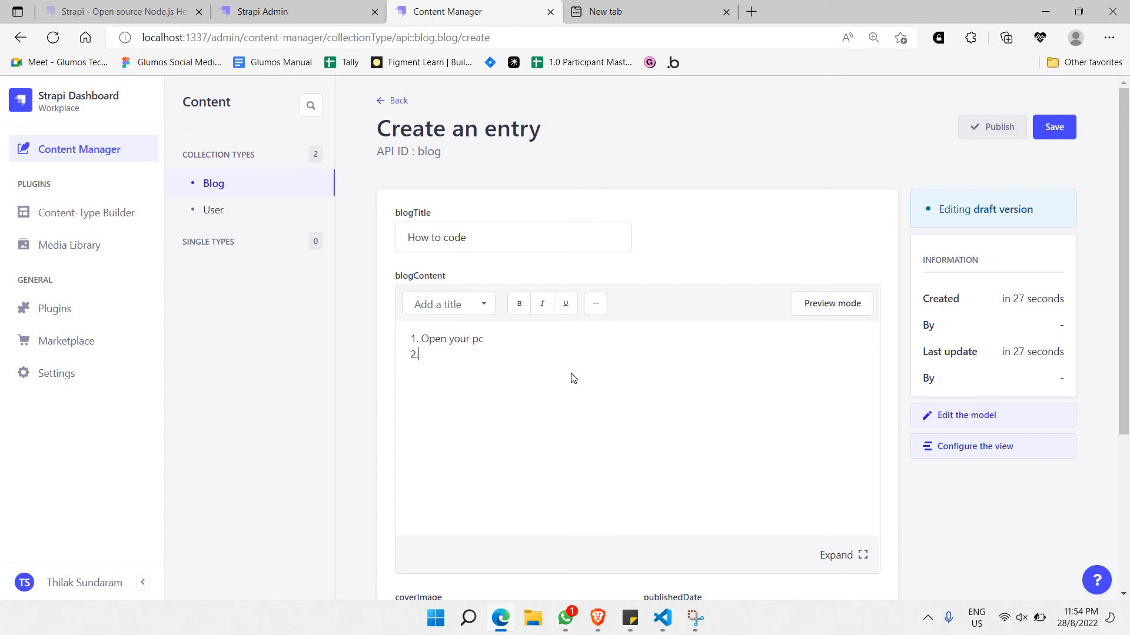
pyautogui.write('Type H')
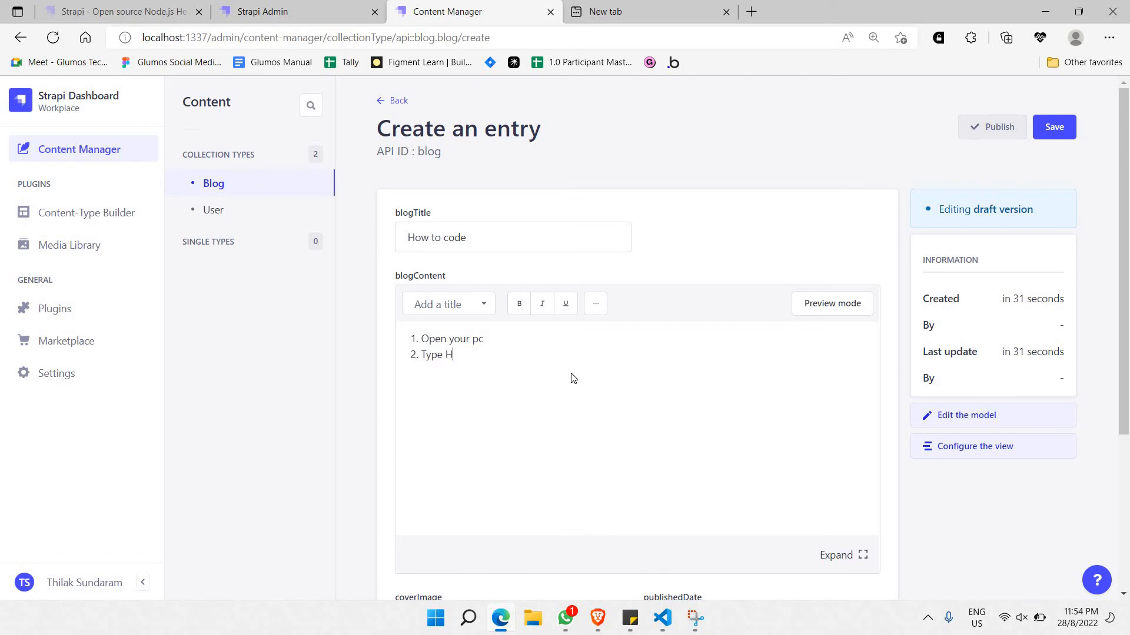
pyautogui.write('ello')
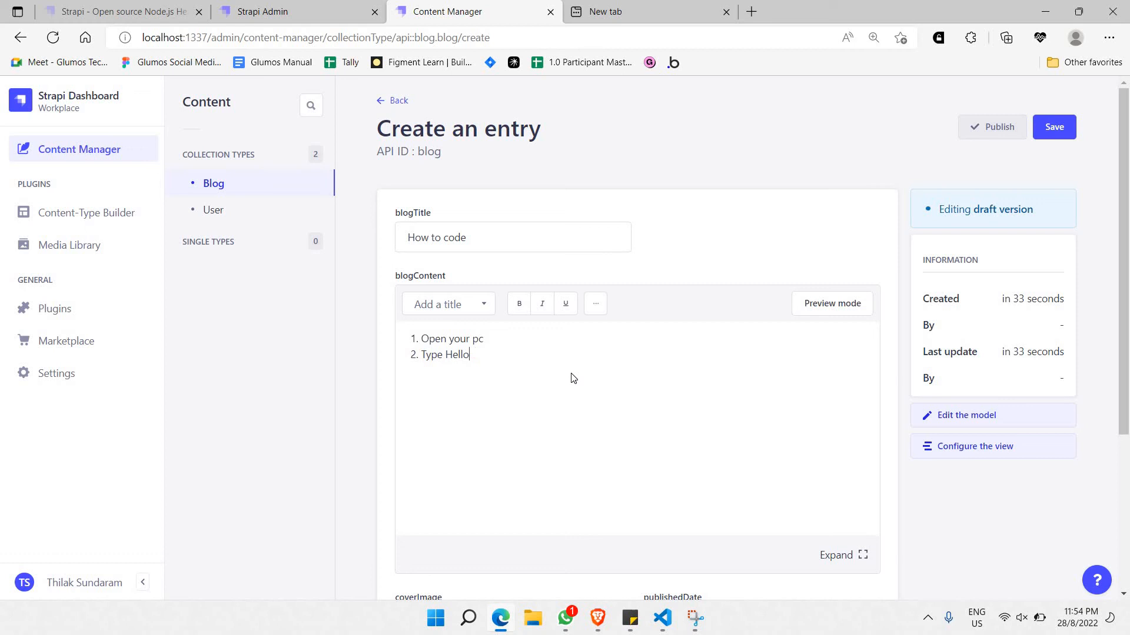
pyautogui.write(', WOr')
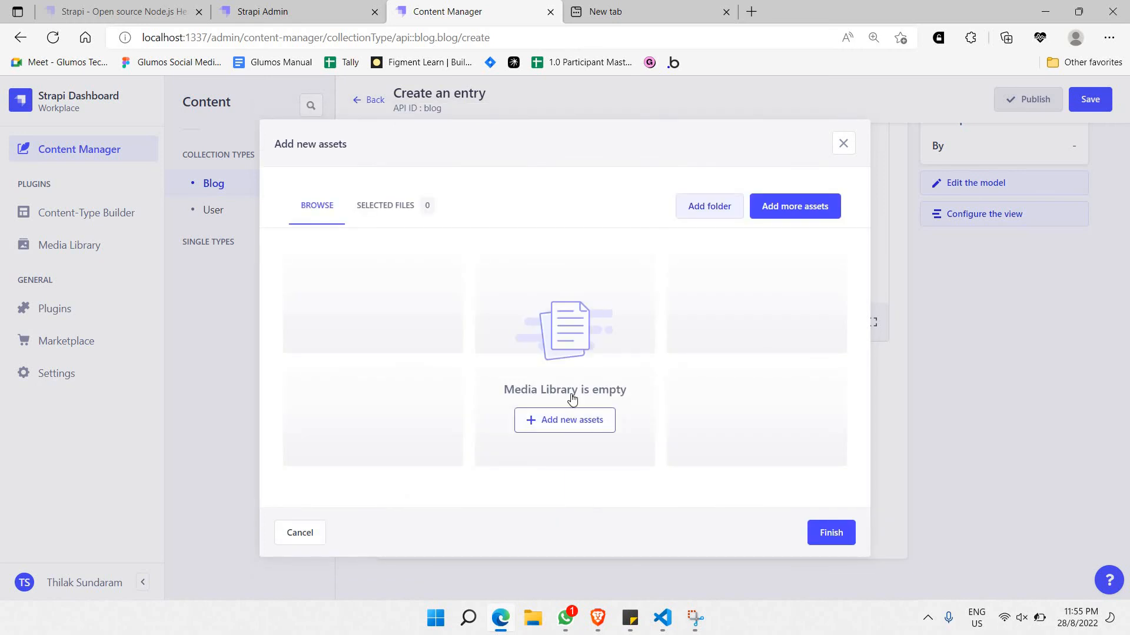
# Upload uZyL1VY.jpg to the media library and attach it as the coverImage
pyautogui.click(563, 420)
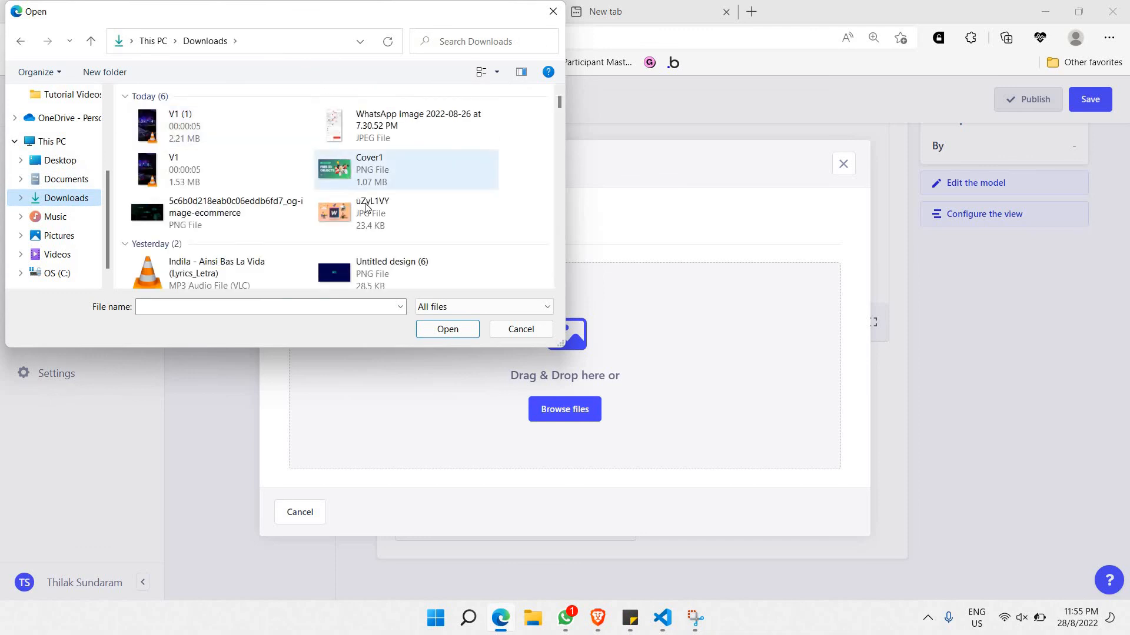
pyautogui.click(446, 329)
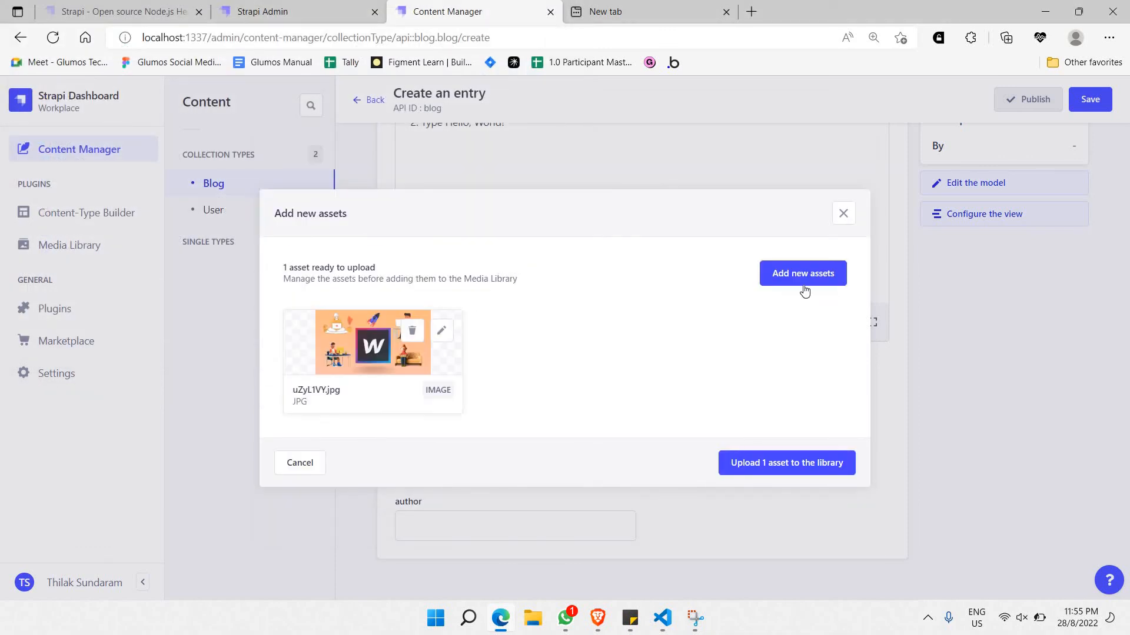
pyautogui.click(786, 463)
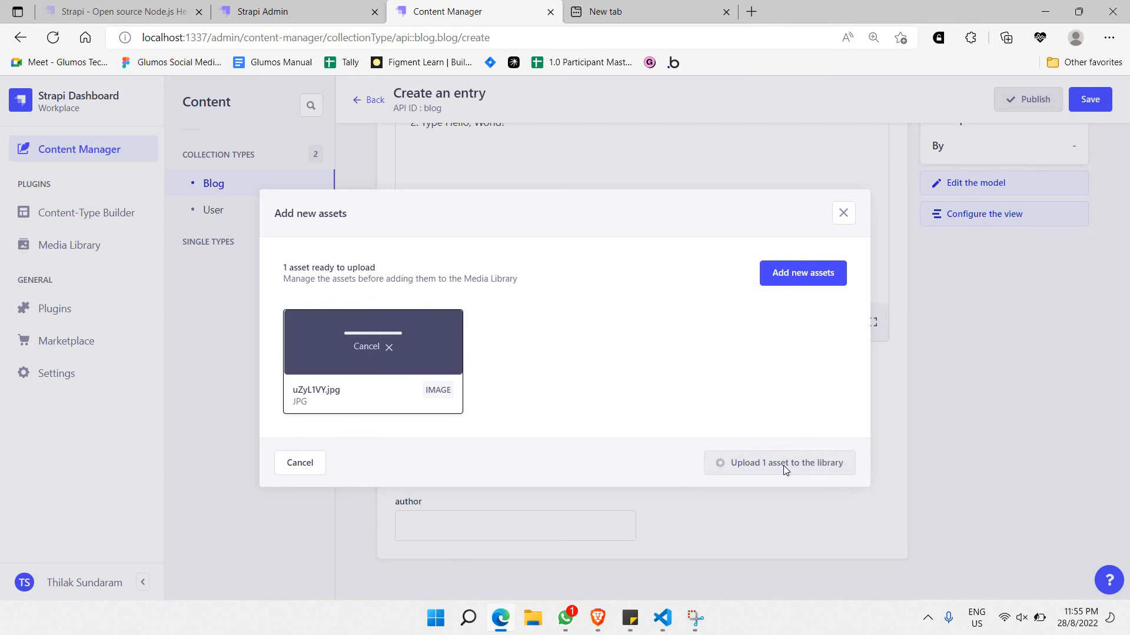
pyautogui.click(779, 463)
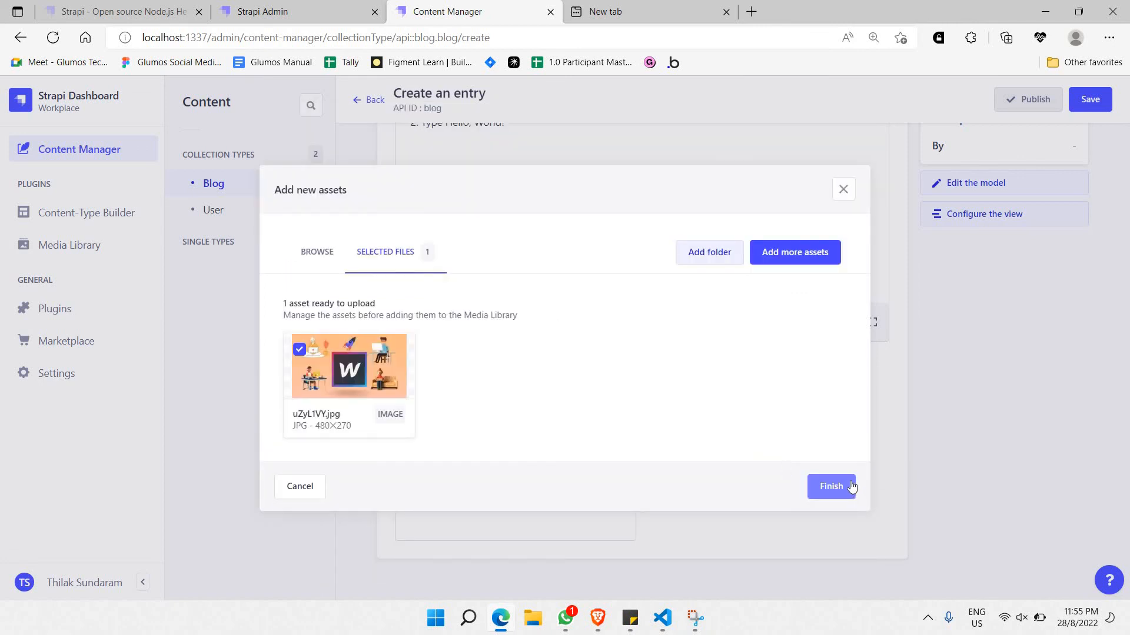
pyautogui.click(831, 486)
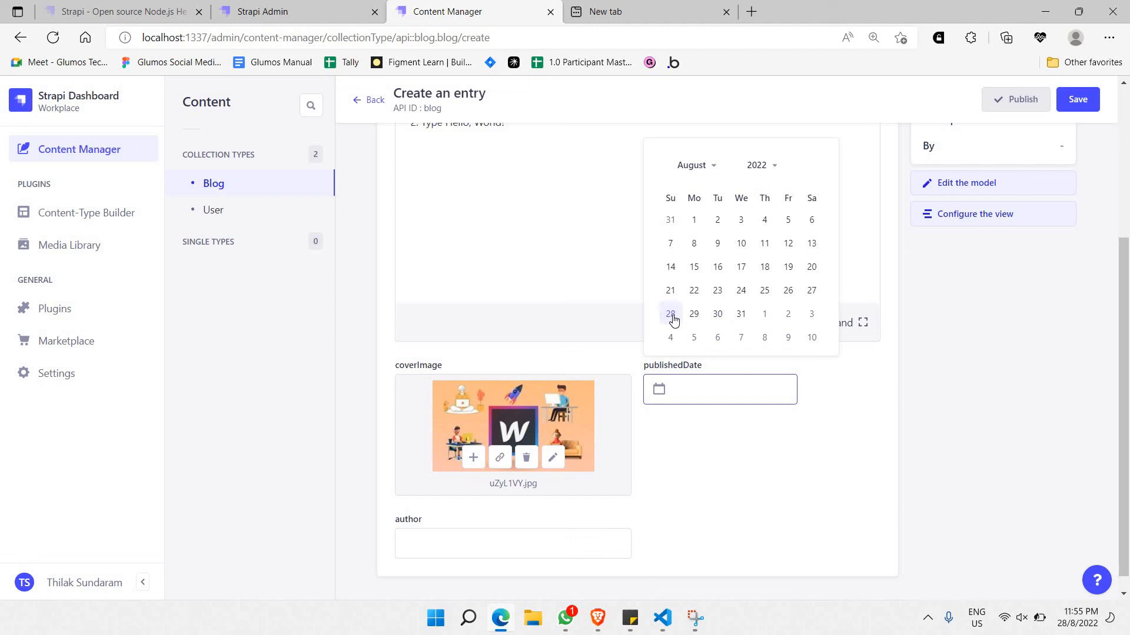
# Set the published date to 8/28/2022 and the author to 'Thilak'
pyautogui.click(669, 313)
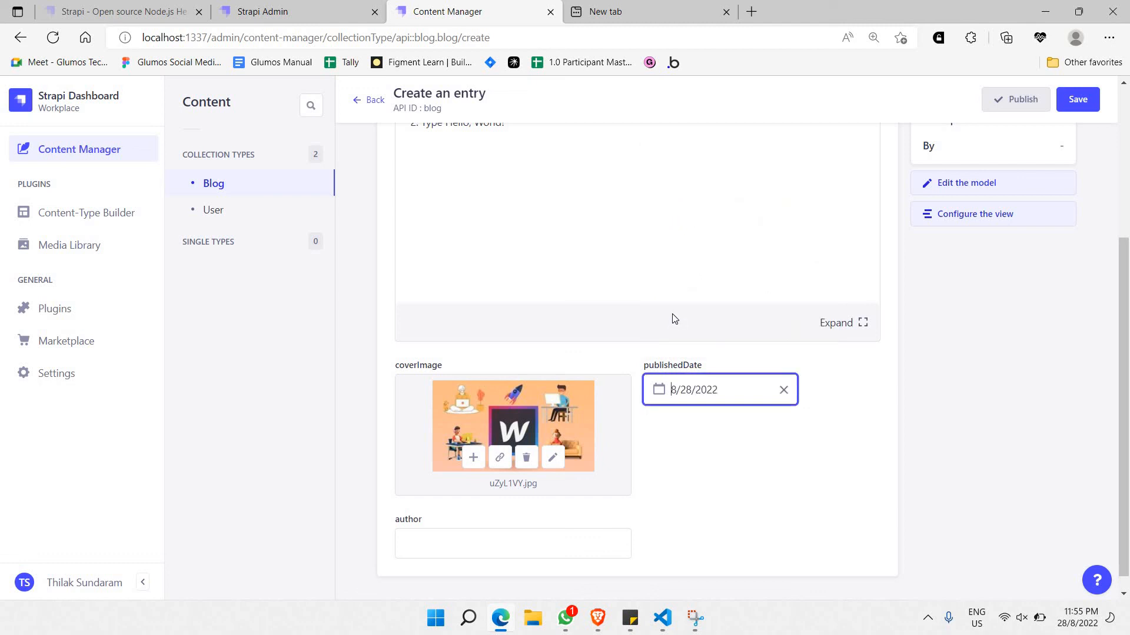
pyautogui.click(511, 525)
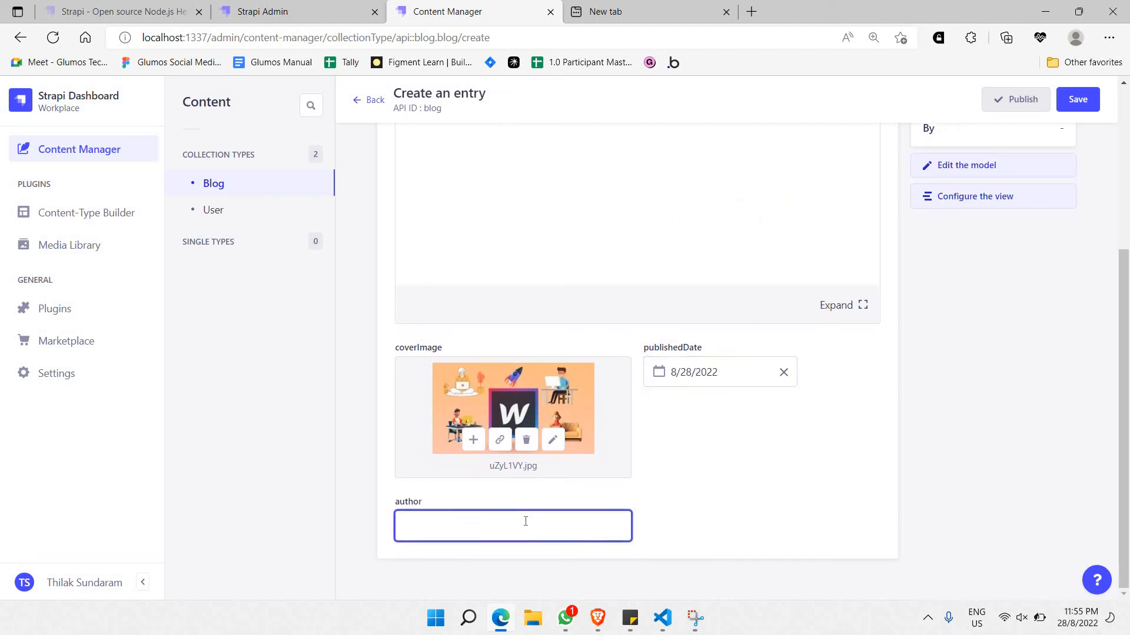
pyautogui.write('Thilak')
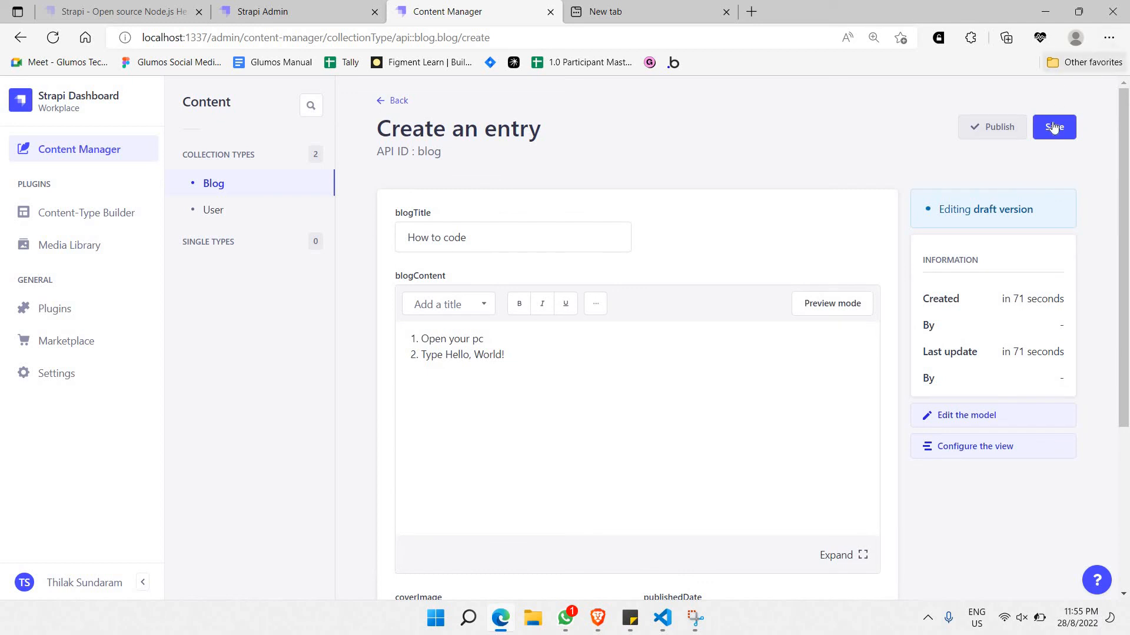
# Save and publish the 'How to code' entry, then return to the Blog list
pyautogui.click(1053, 127)
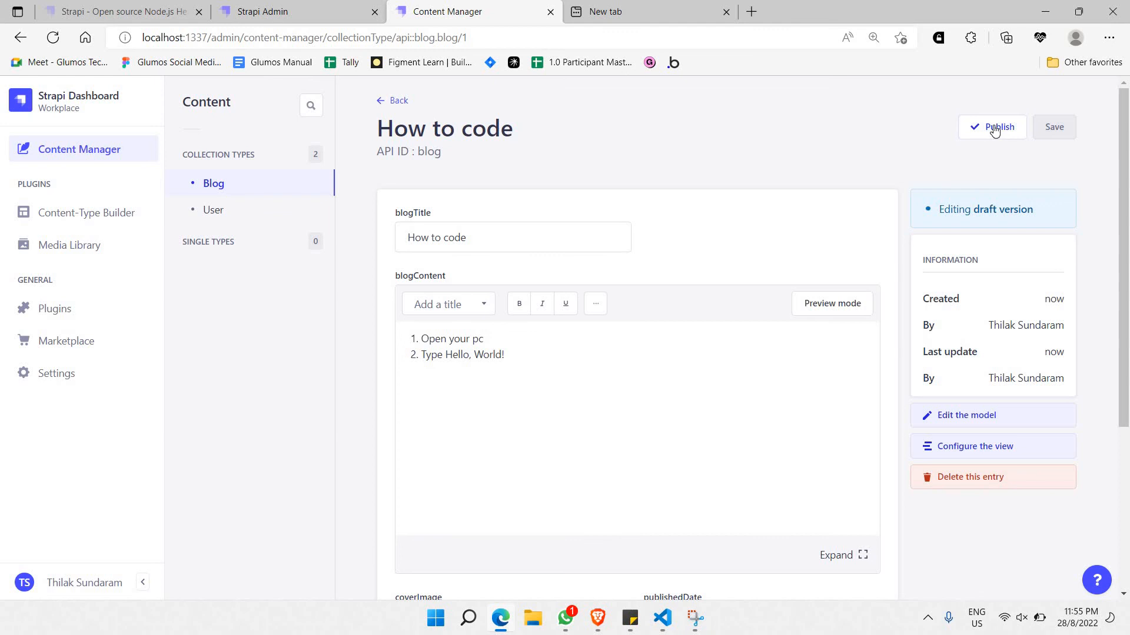
pyautogui.click(998, 127)
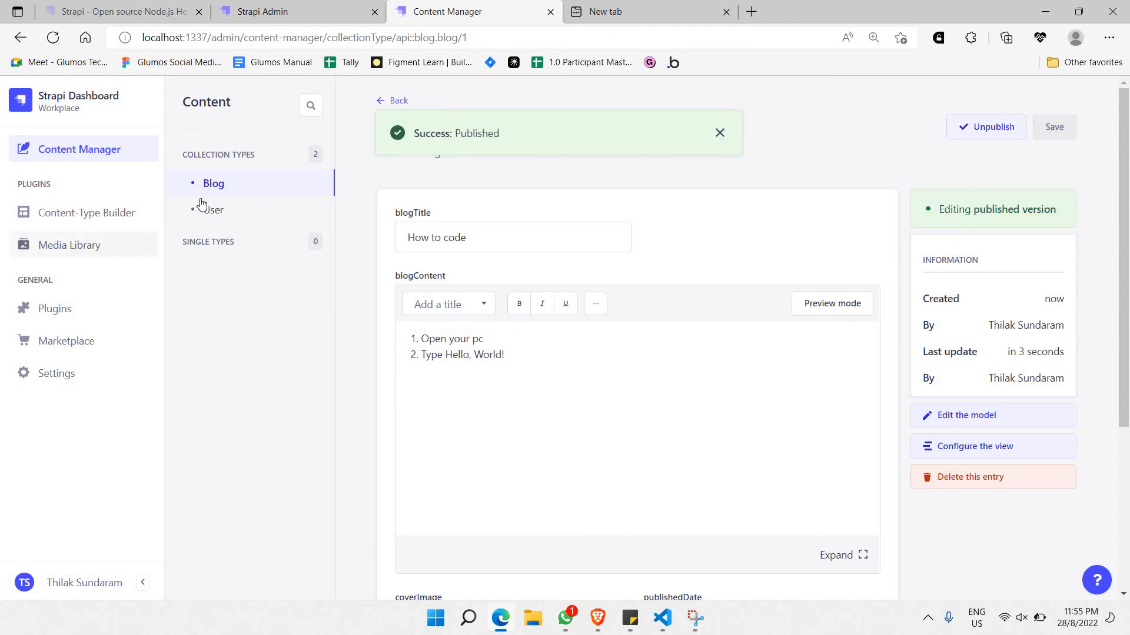
pyautogui.click(397, 100)
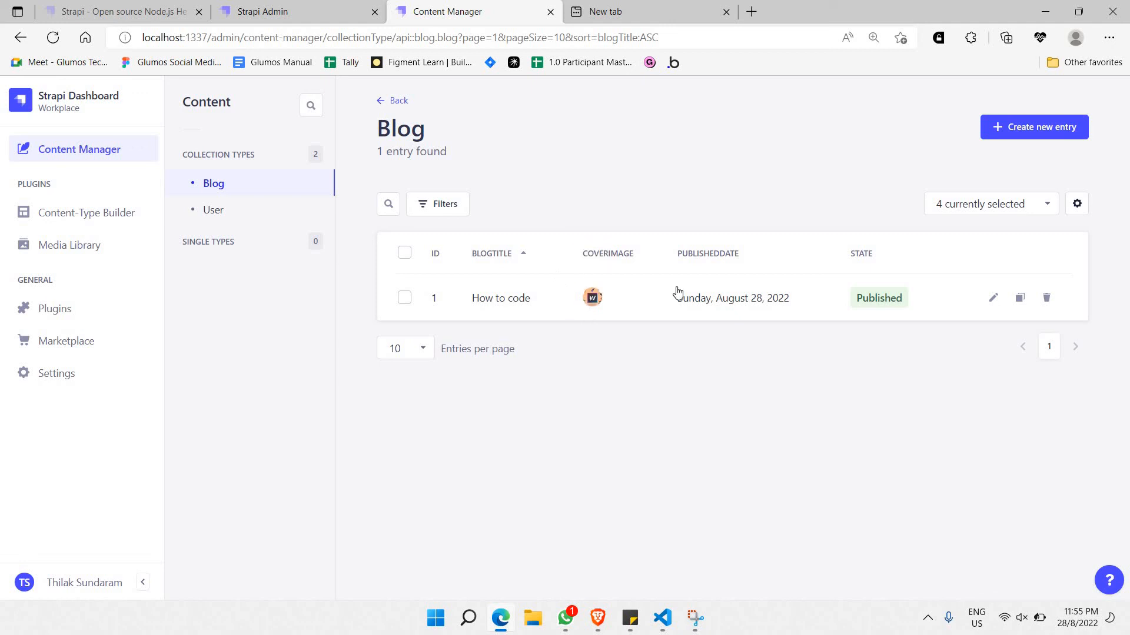
pyautogui.moveTo(708, 205)
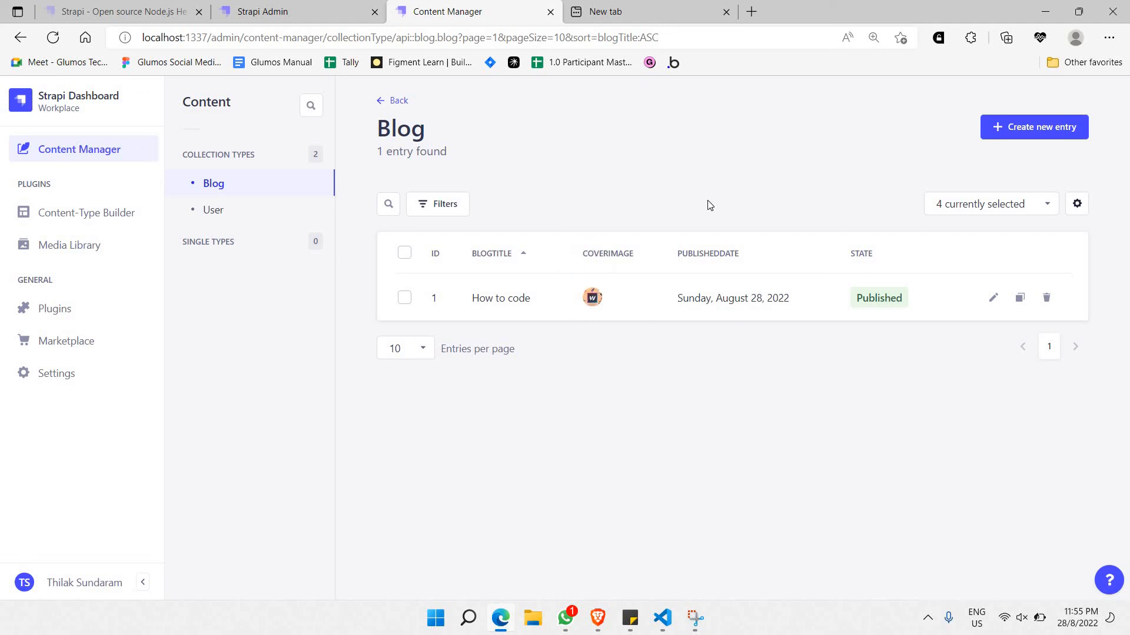